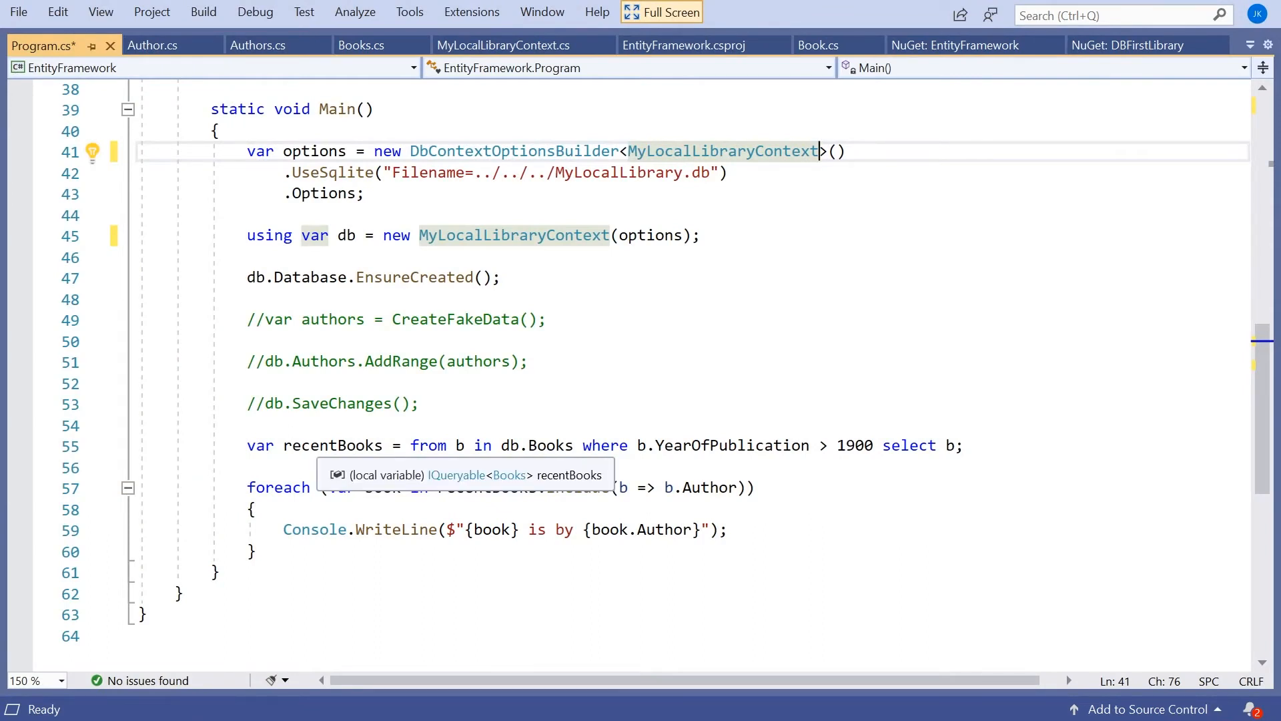
Build the solution and jump to the CS1061 UseSqlite error in MyLocalLibraryContext.cs.
left_click(250, 383)
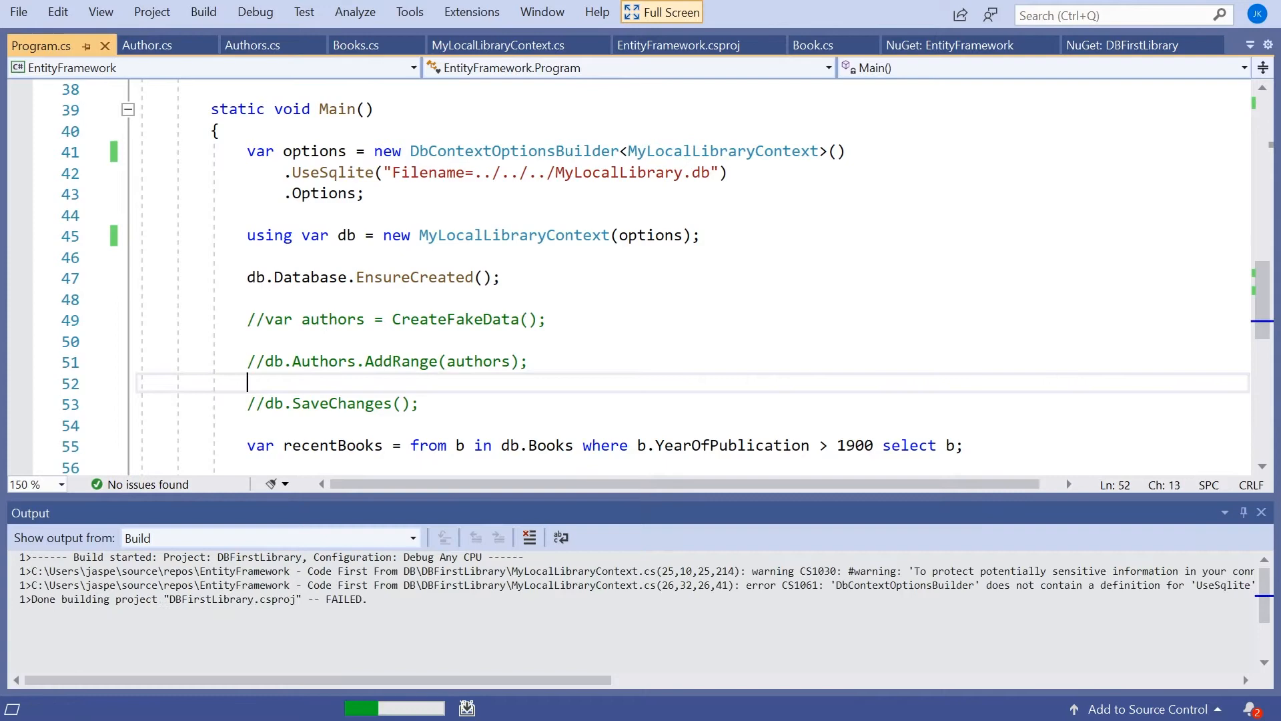
left_click(661, 12)
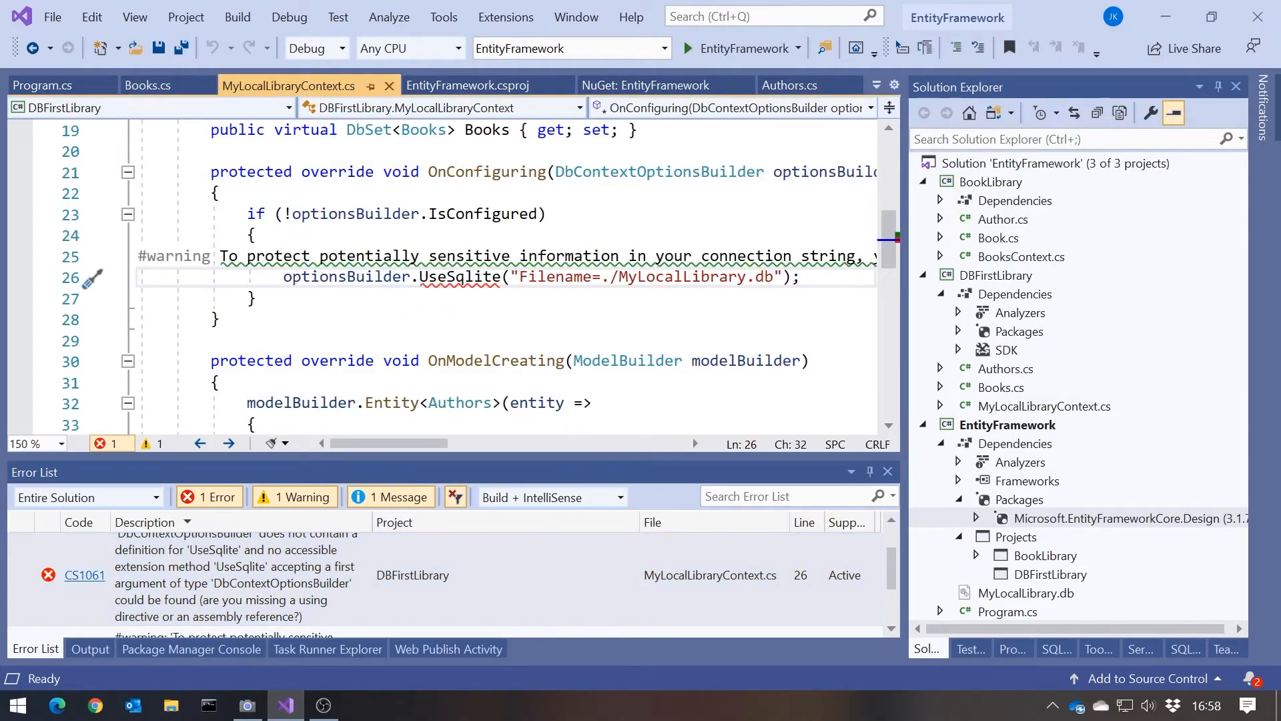
Delete the OnConfiguring override with its hard-coded SQLite connection and run the program.
scroll("up", 3)
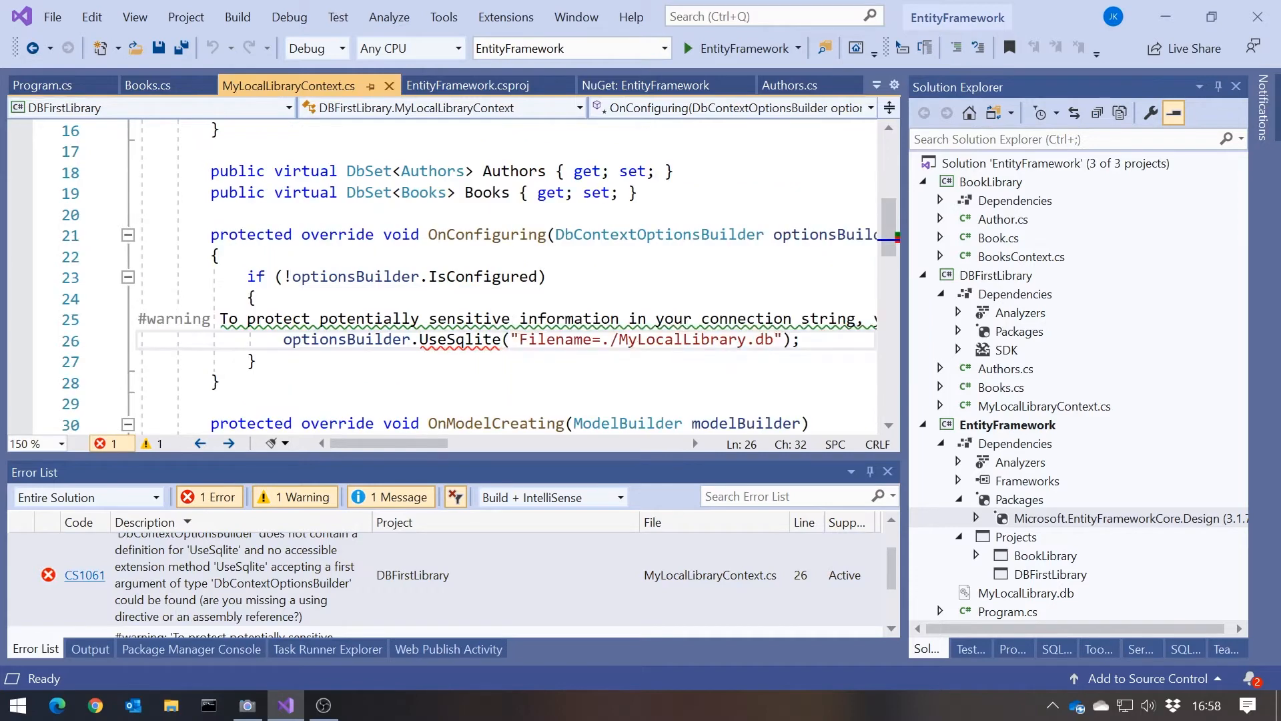
scroll("up", 3)
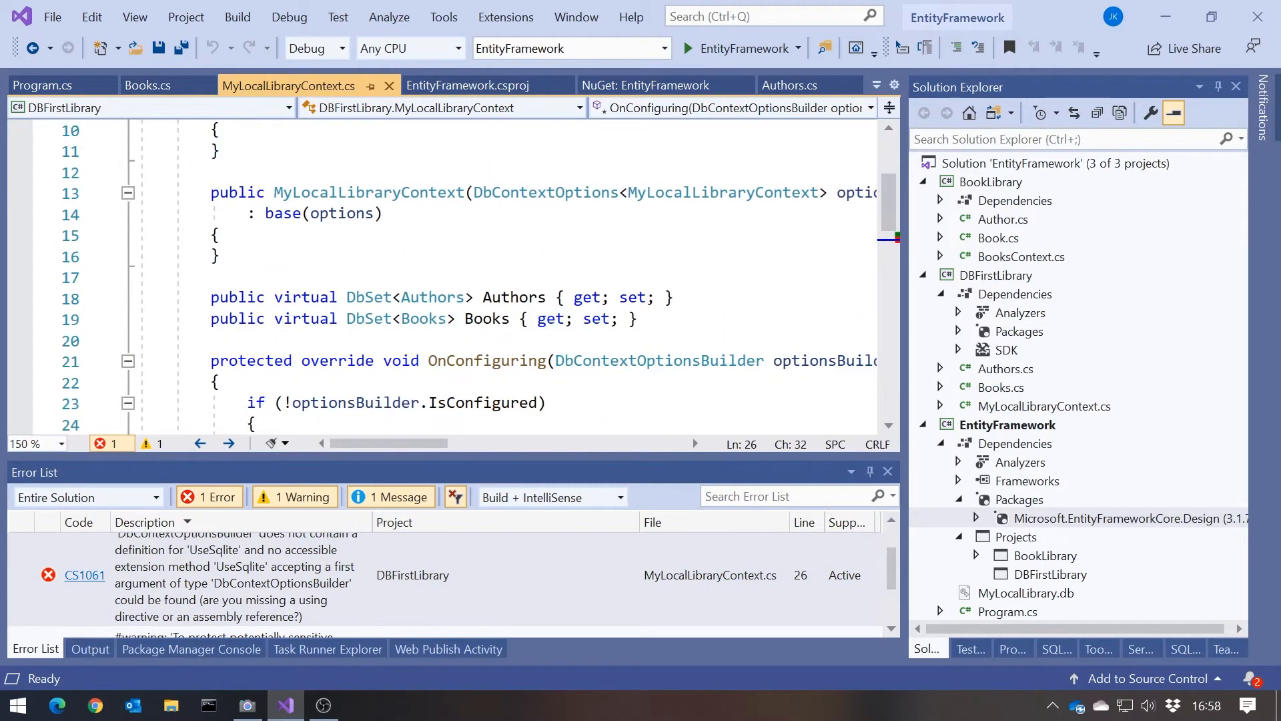
scroll("down", 3)
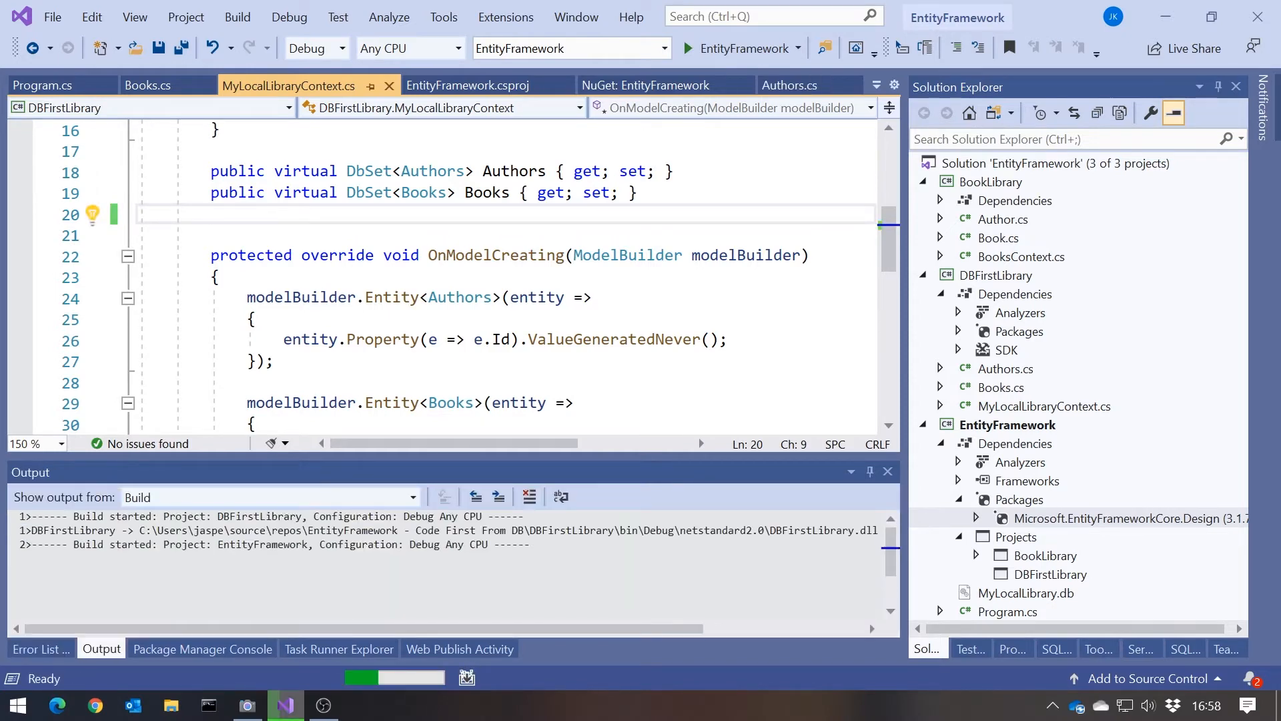
left_click(688, 48)
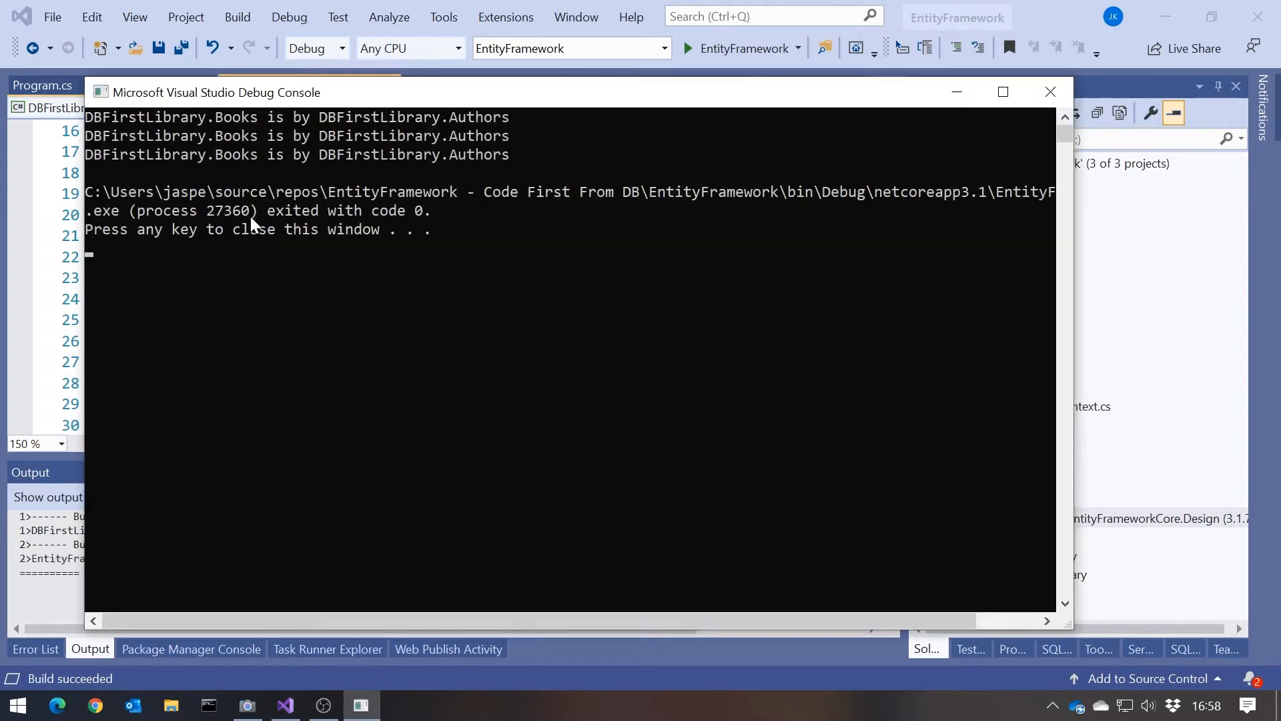
mouse_move(204, 131)
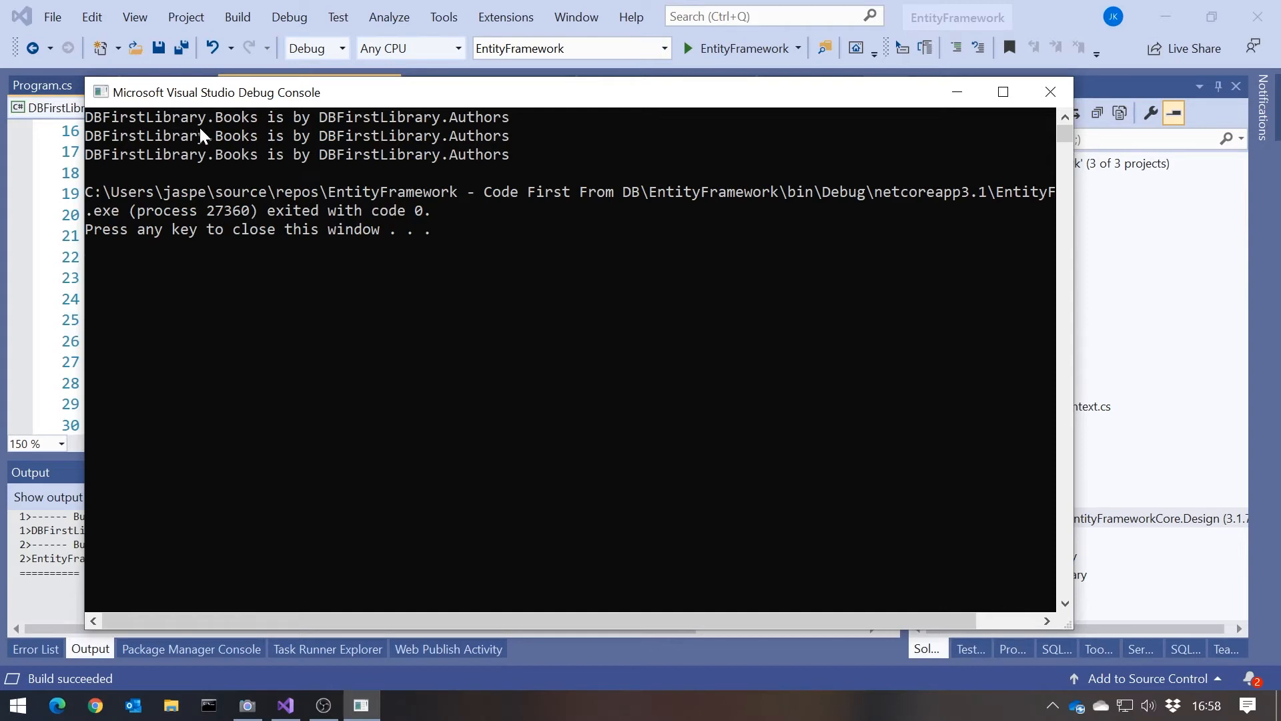
mouse_move(274, 131)
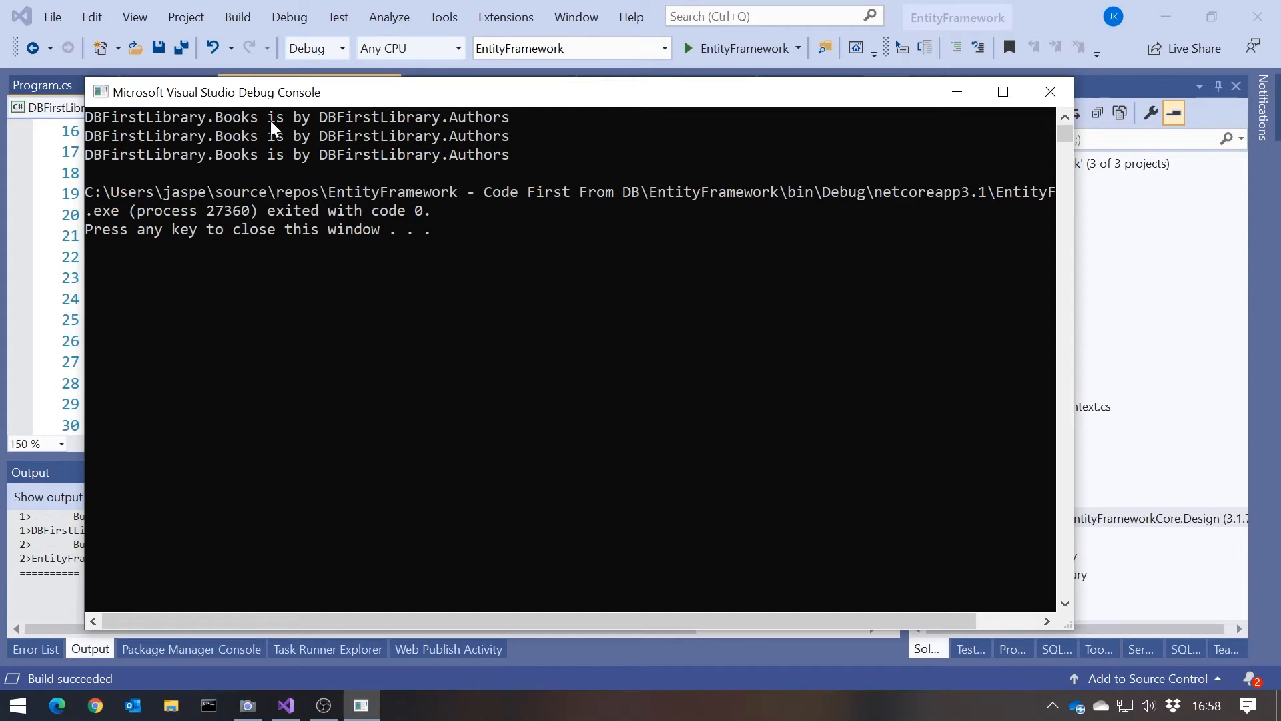
mouse_move(507, 328)
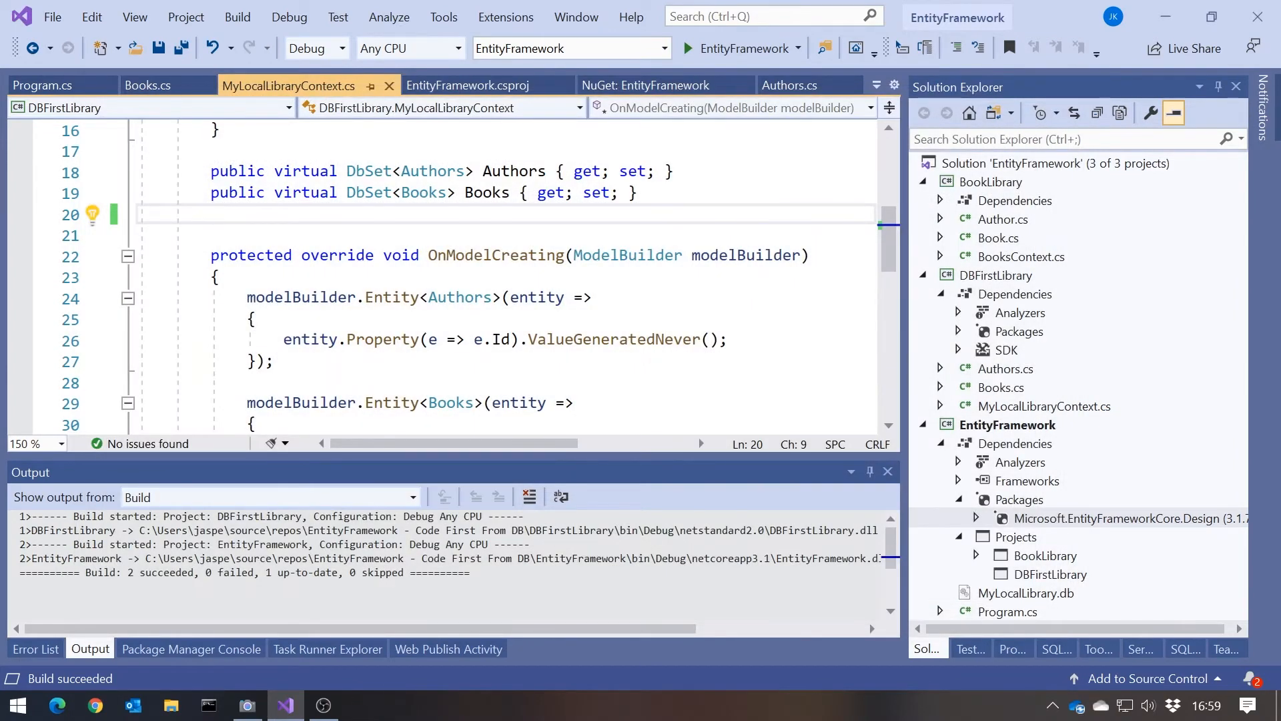
Return to Program.cs and open BookLibrary's hand-written Book class with its ToString.
left_click(41, 85)
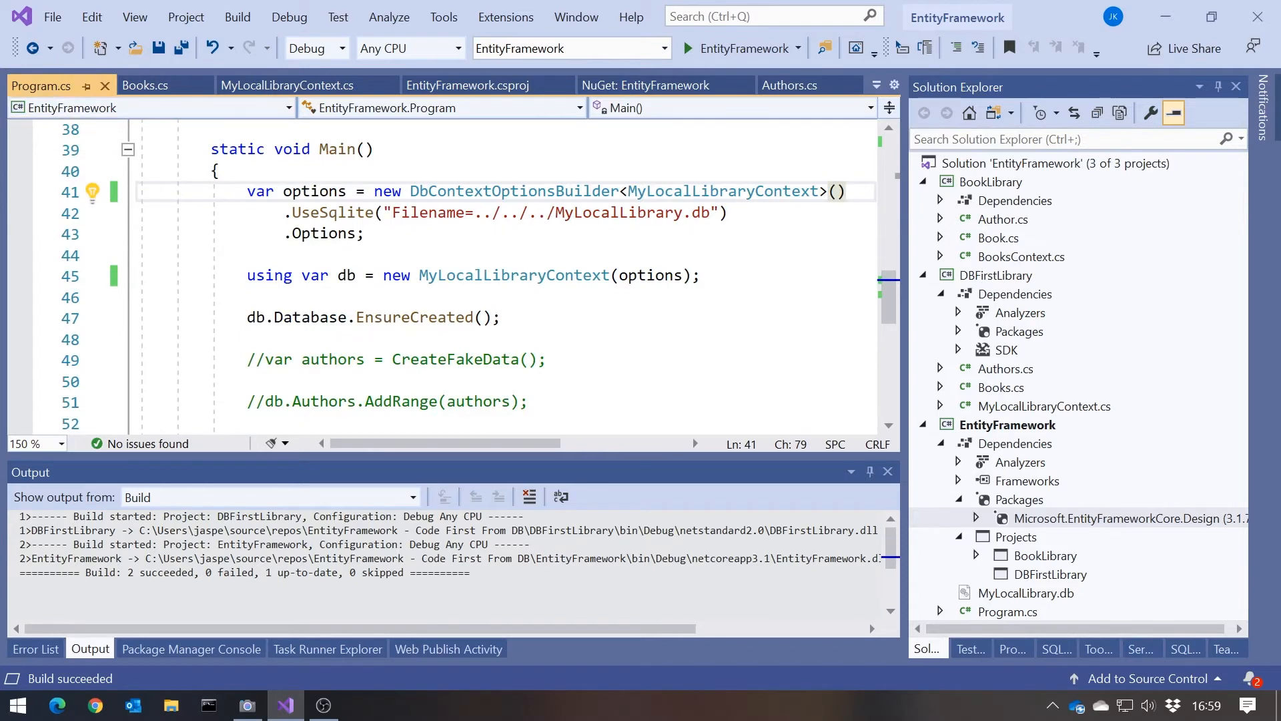
scroll("down", 3)
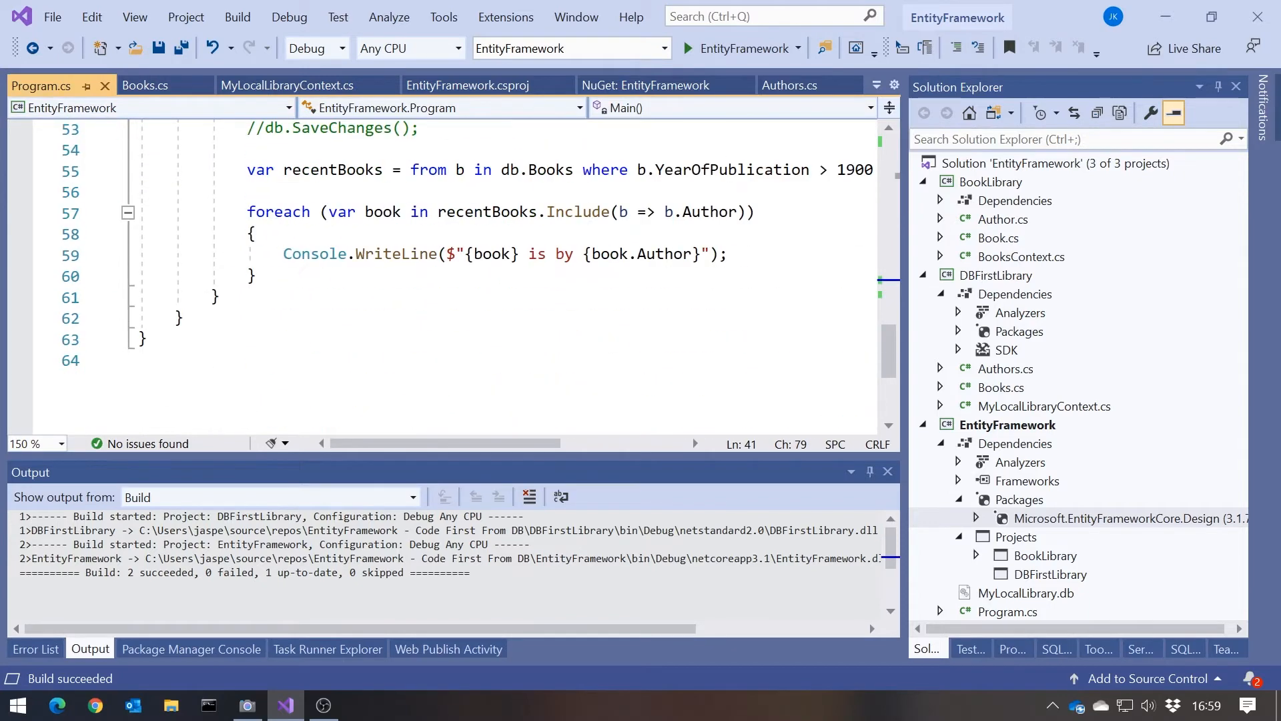
left_click(670, 253)
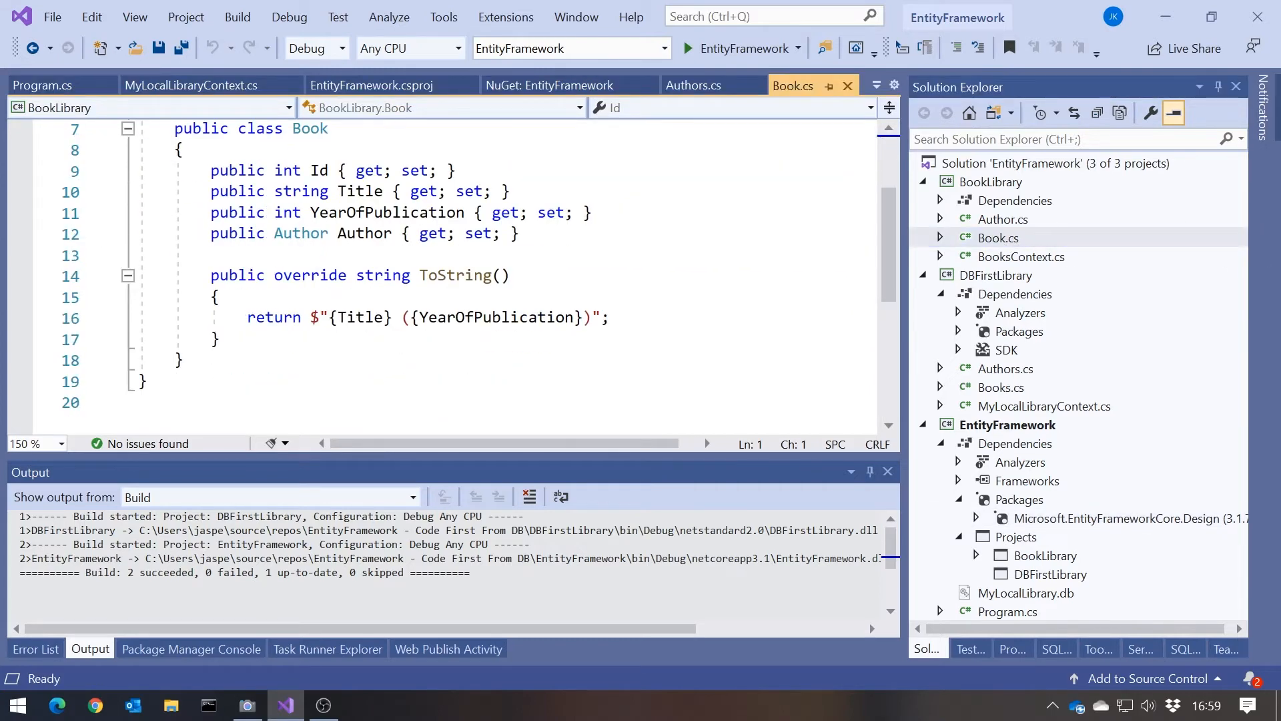
mouse_move(997, 400)
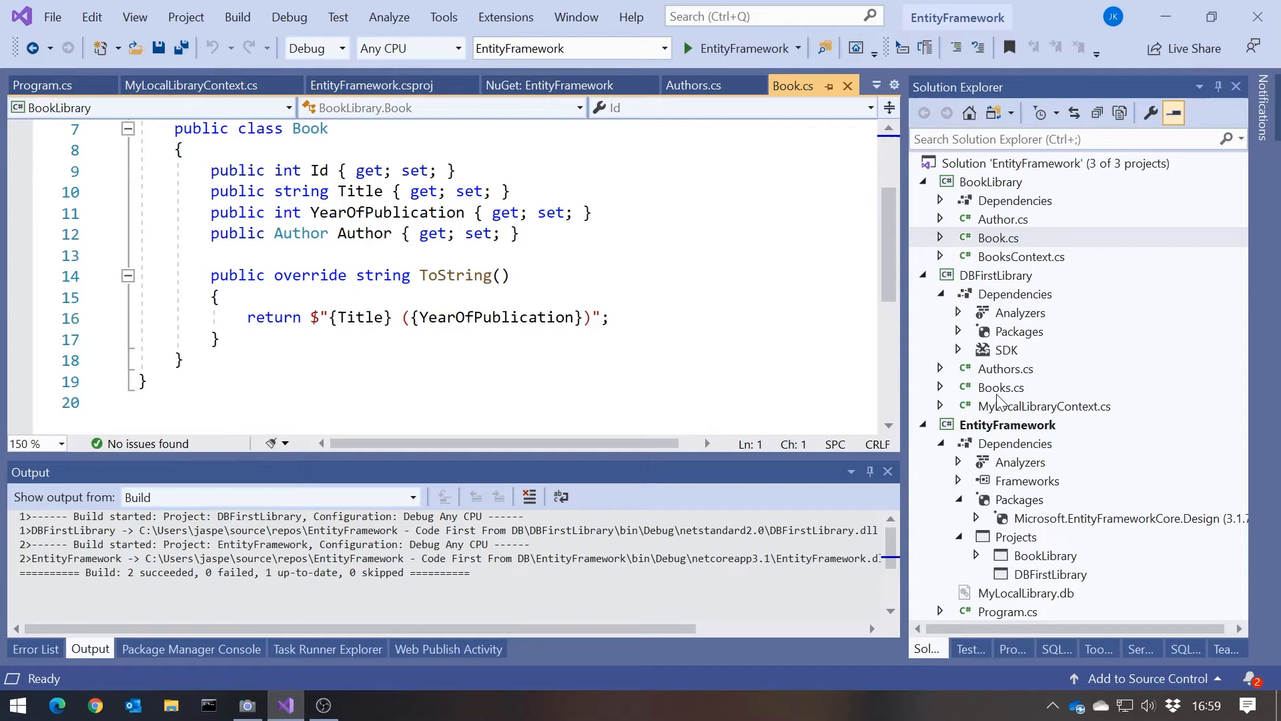
Open the generated DBFirstLibrary Books and Authors classes, ending on Books.
left_click(999, 387)
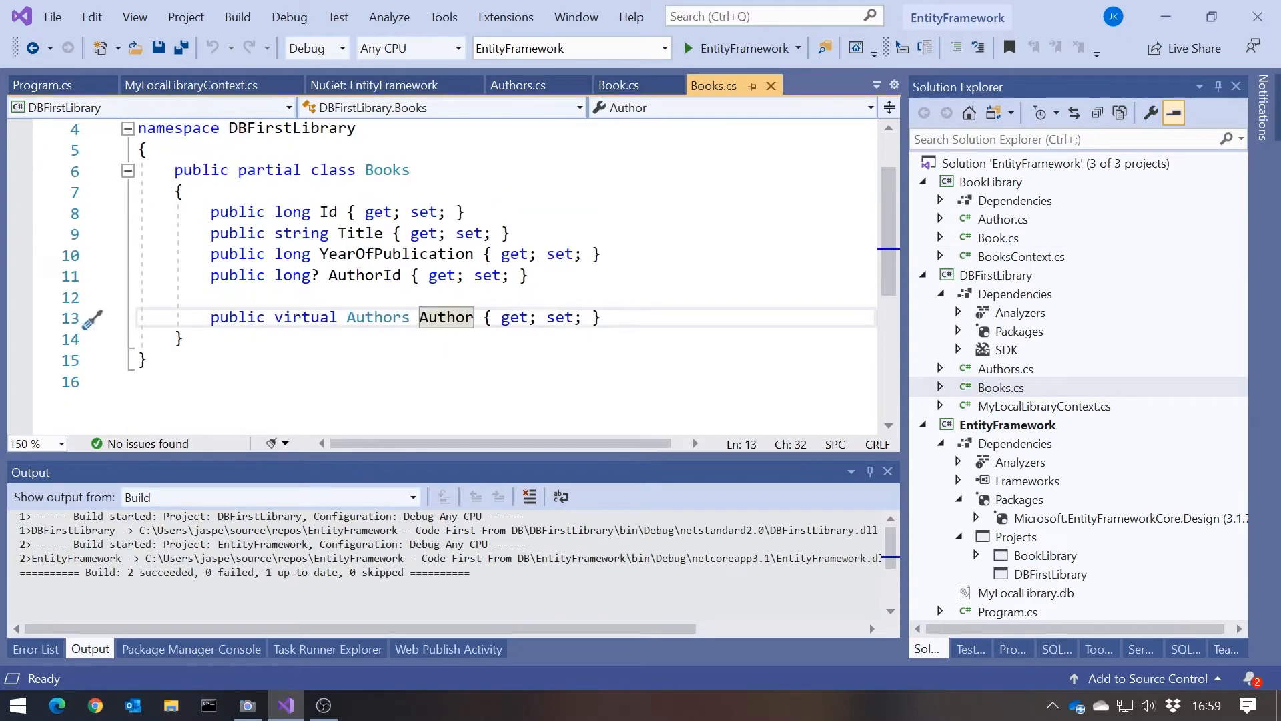
left_click(515, 86)
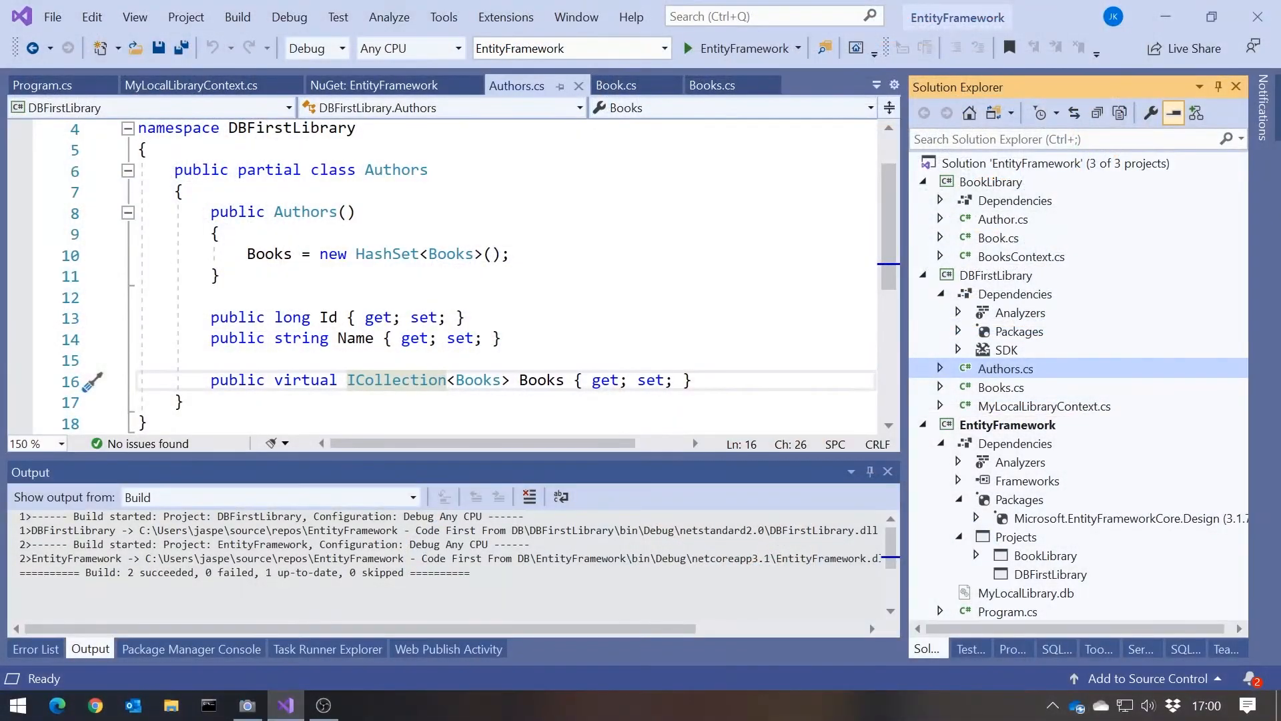
left_click(713, 85)
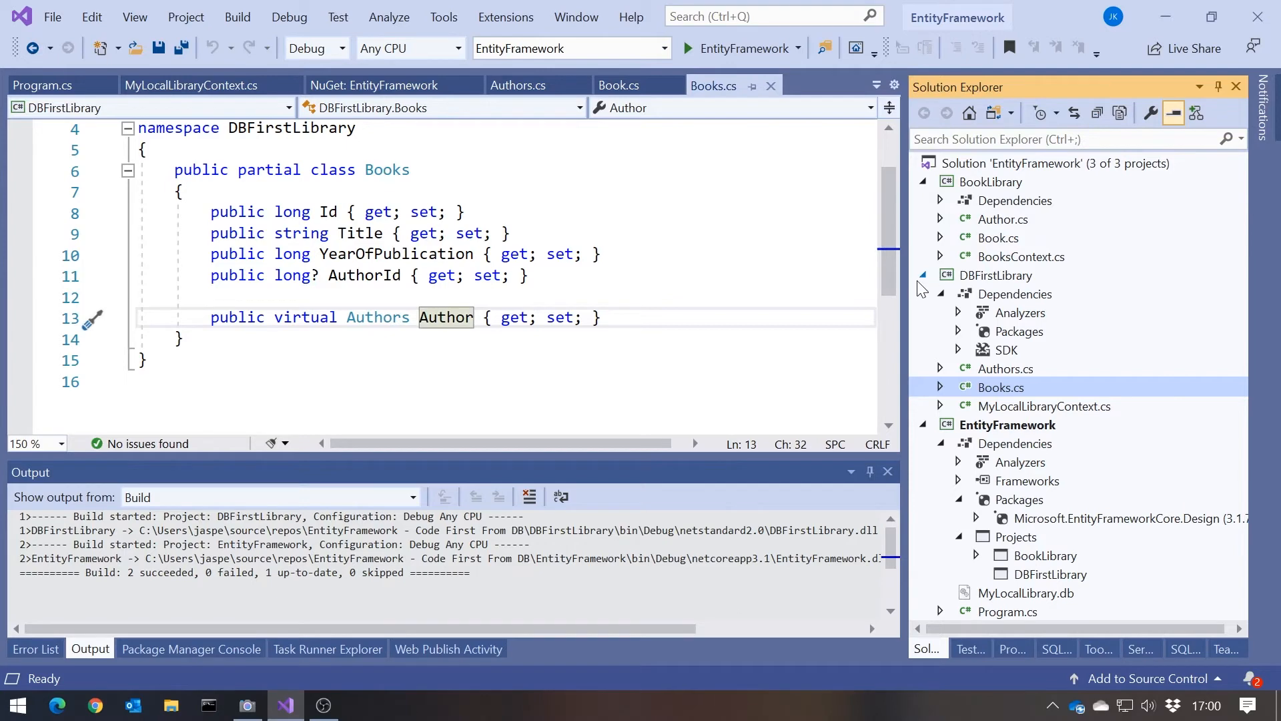
left_click(997, 274)
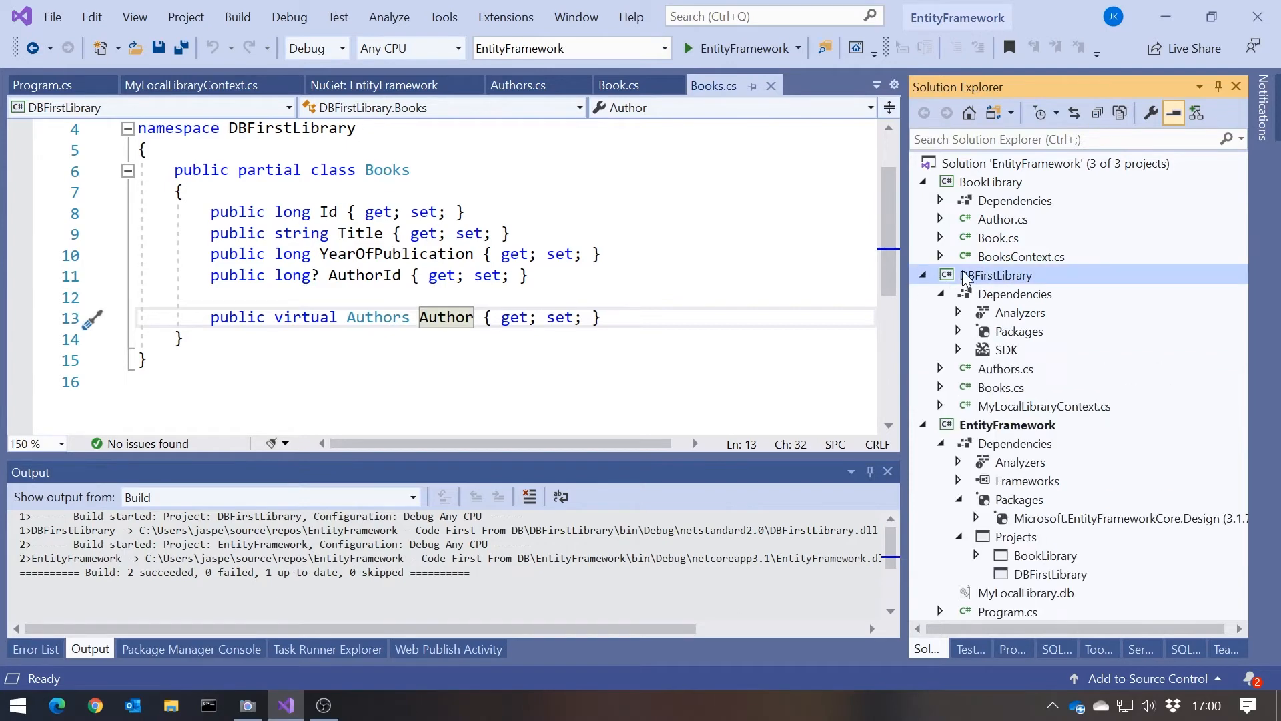
right_click(997, 275)
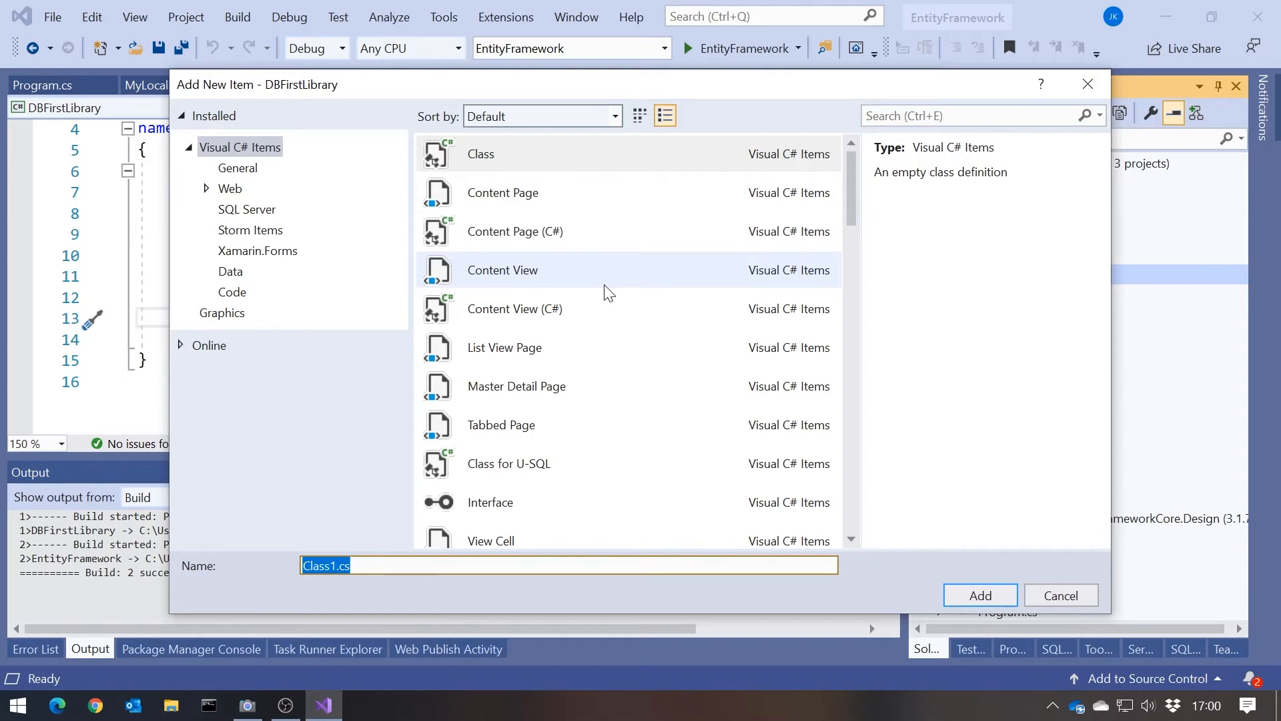
type("Boo")
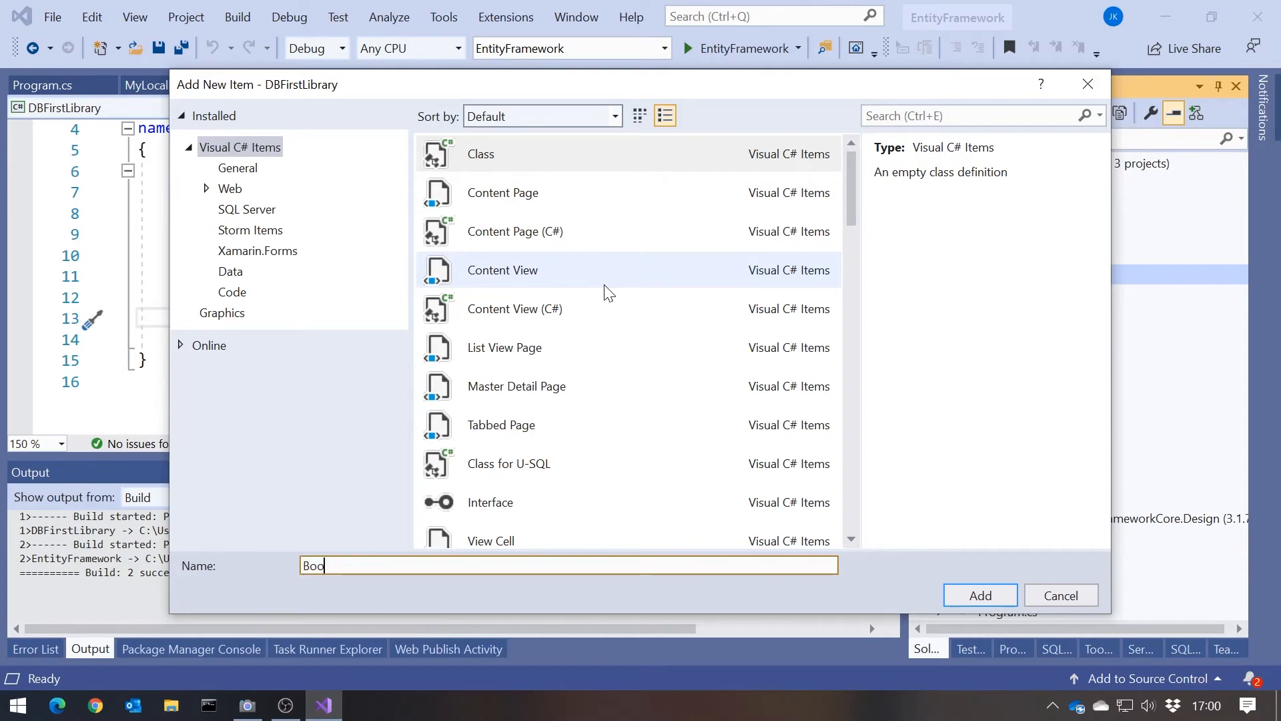
type("ks")
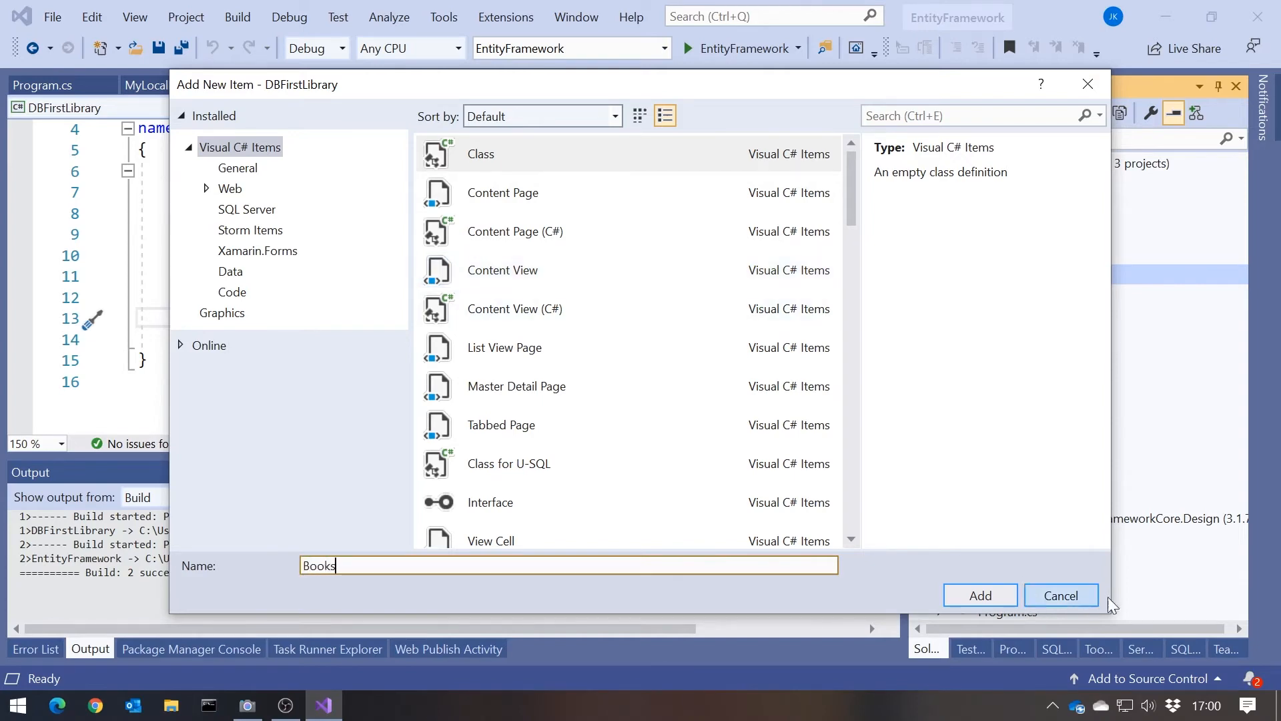
left_click(979, 595)
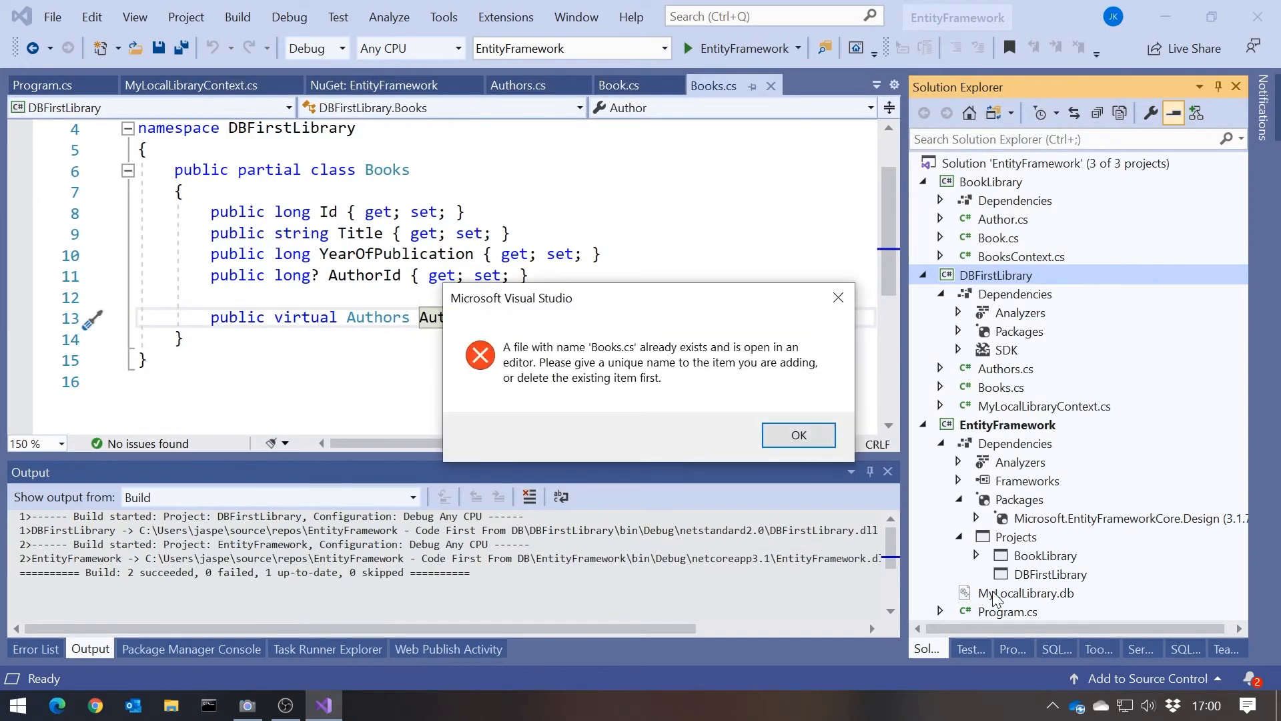
mouse_move(798, 434)
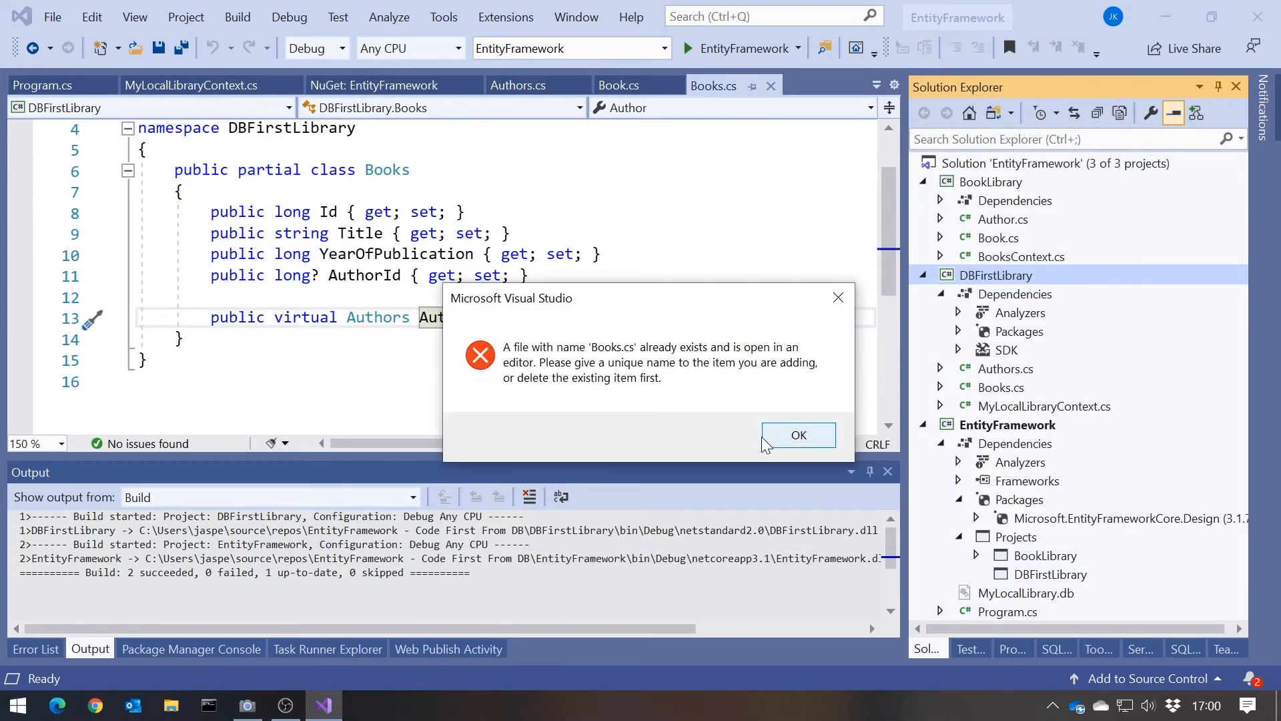
left_click(798, 434)
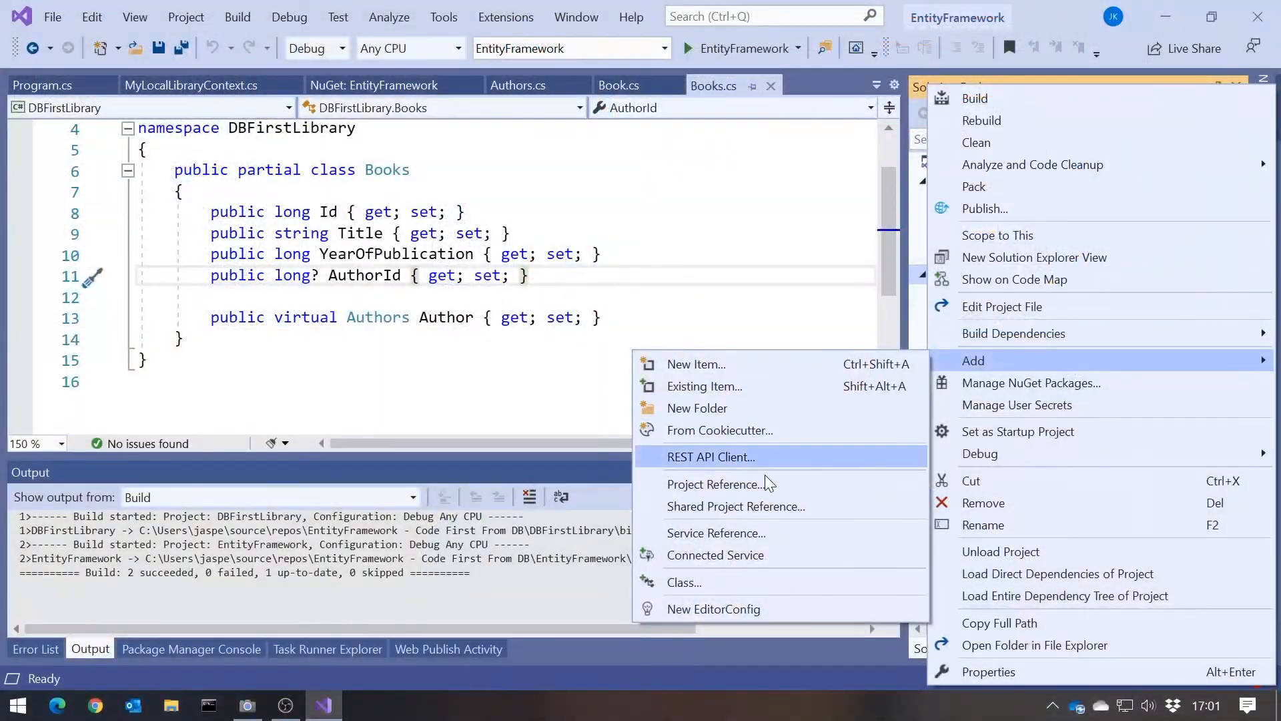
Create an Additions folder in DBFirstLibrary and add a Books class to it.
left_click(696, 408)
type("Additions")
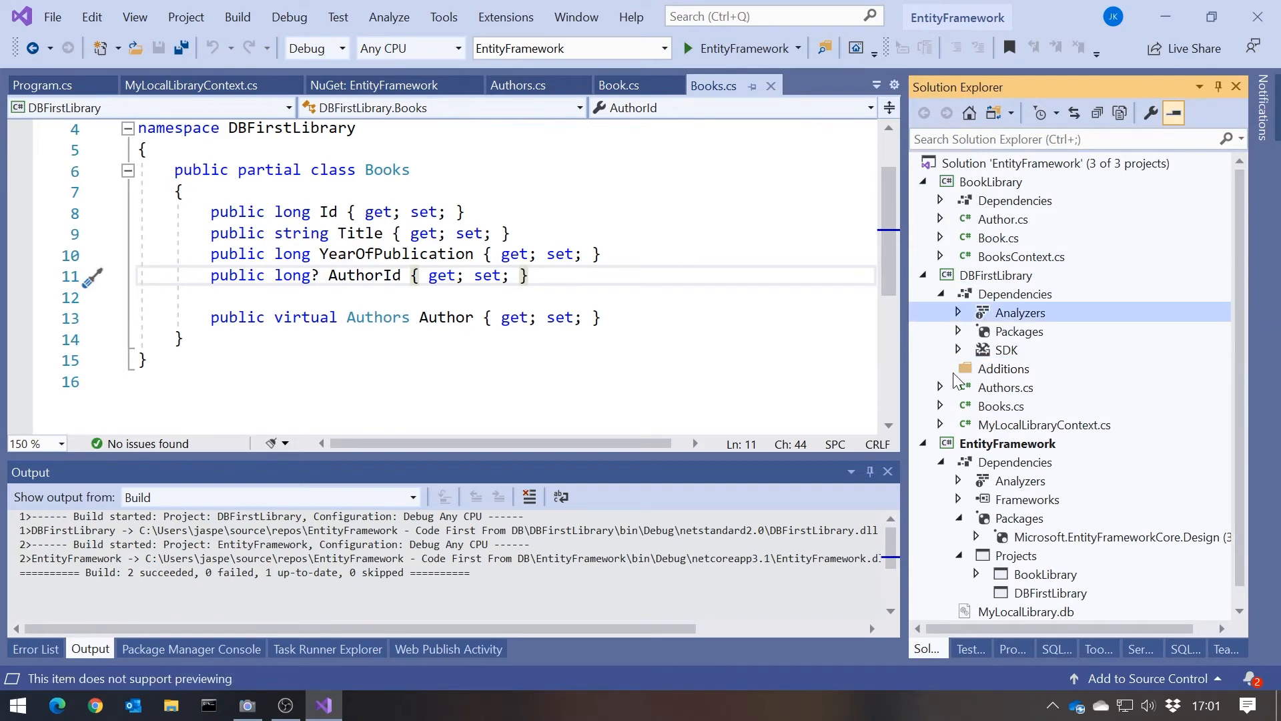
right_click(1003, 369)
type("B")
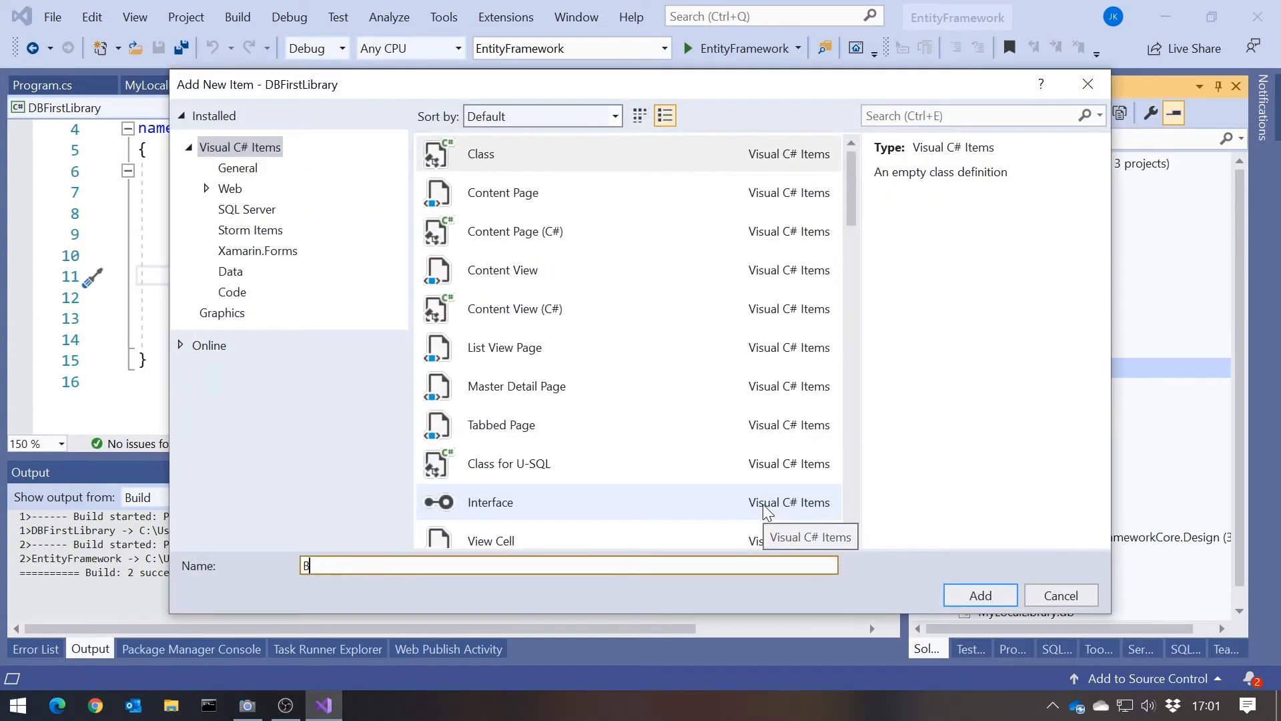
type("ooks")
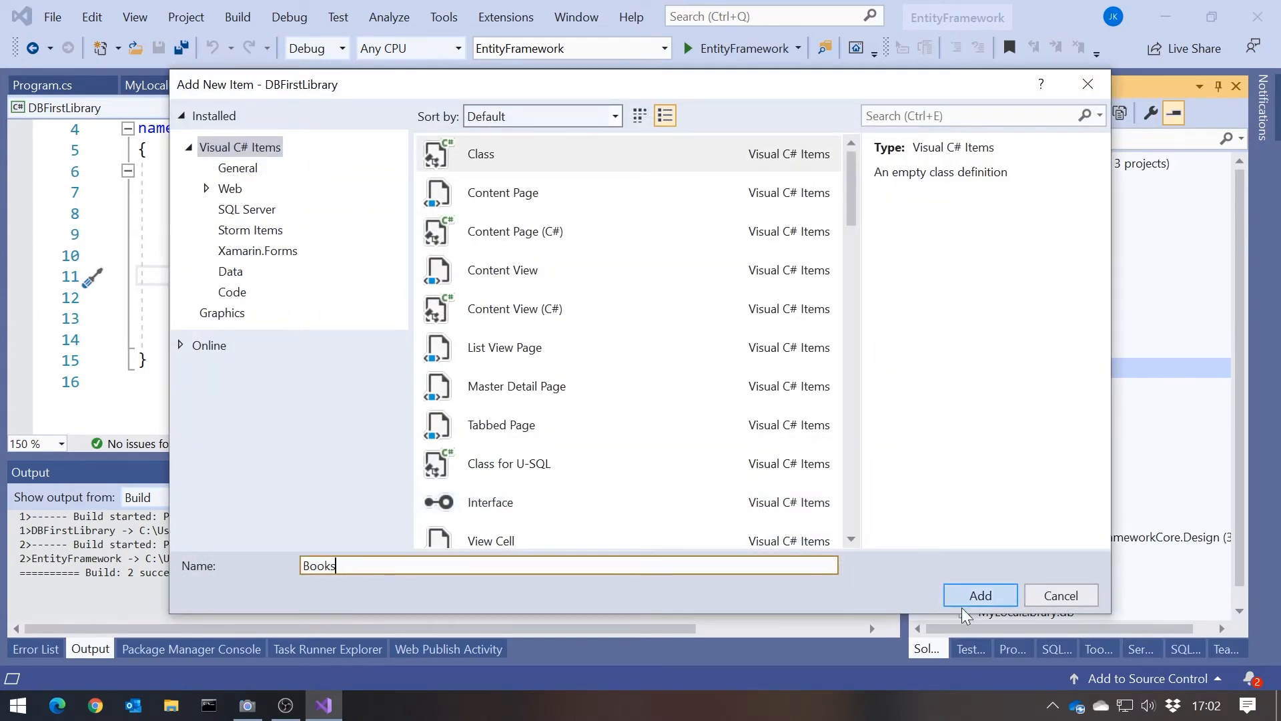
left_click(979, 595)
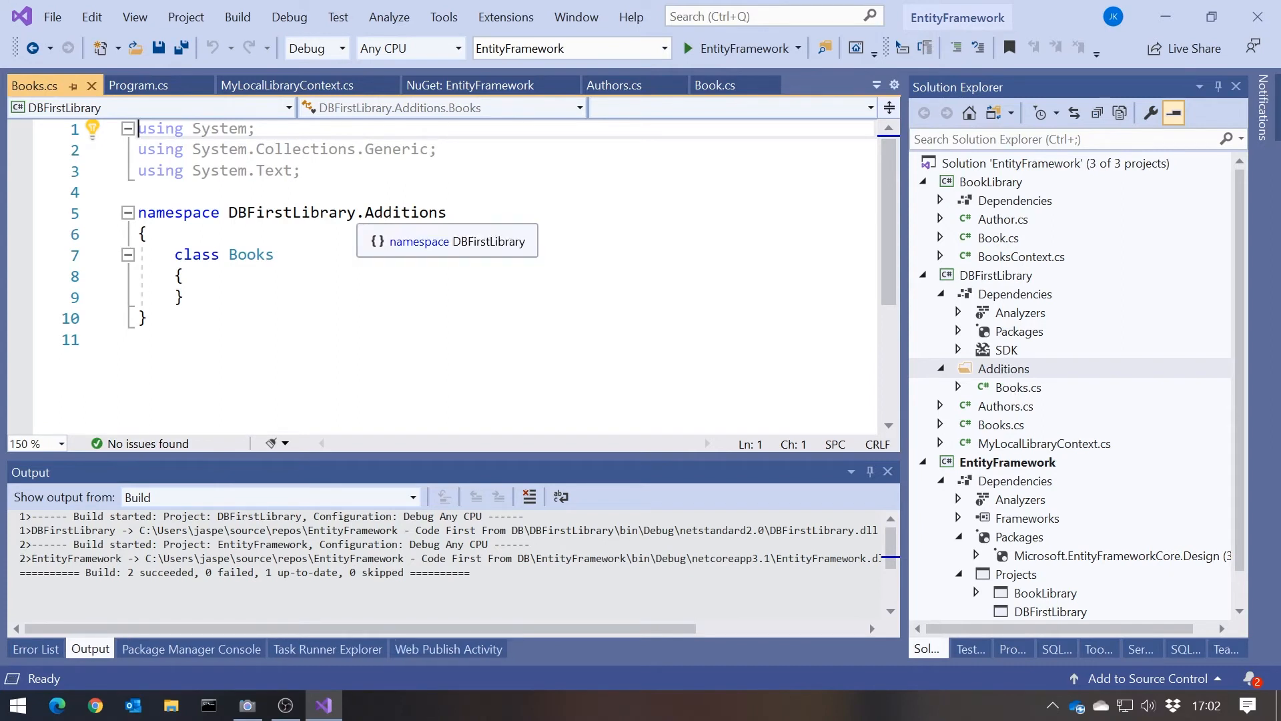
Declare the new Books as public partial class in the DBFirstLibrary namespace, matching the generated one.
left_click(288, 212)
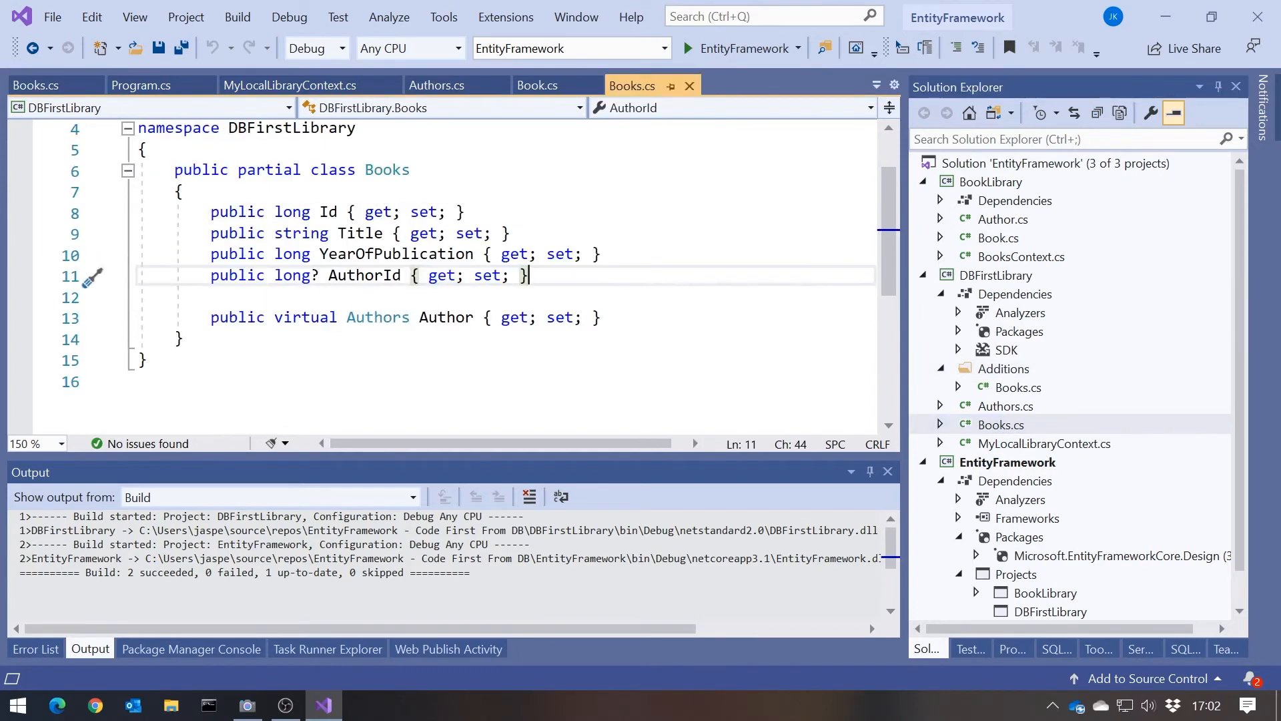
double_click(387, 169)
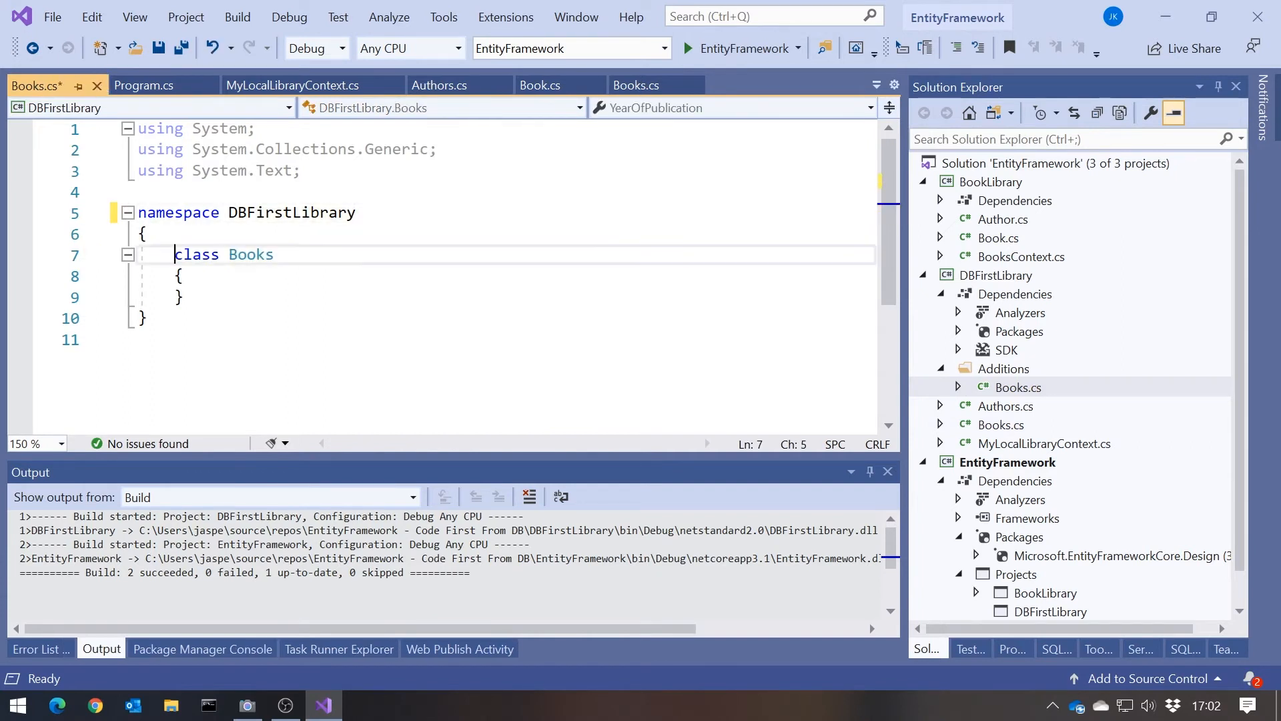
type("public")
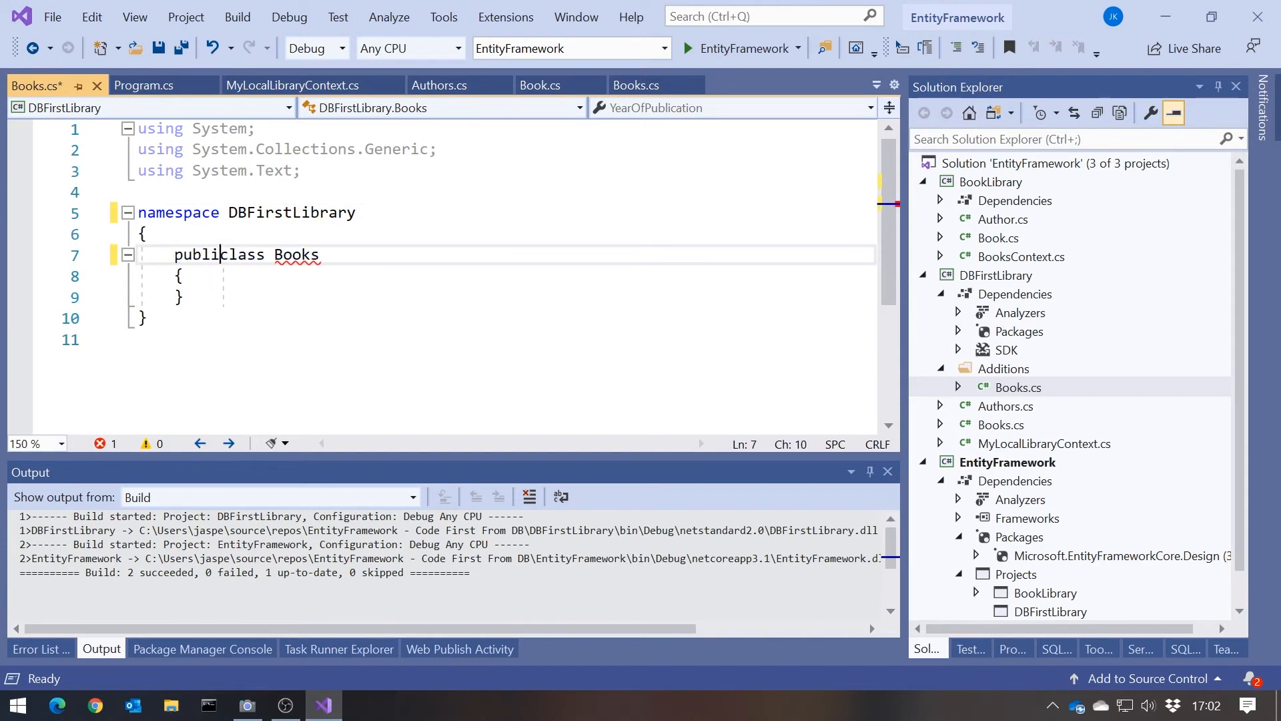
type("partial")
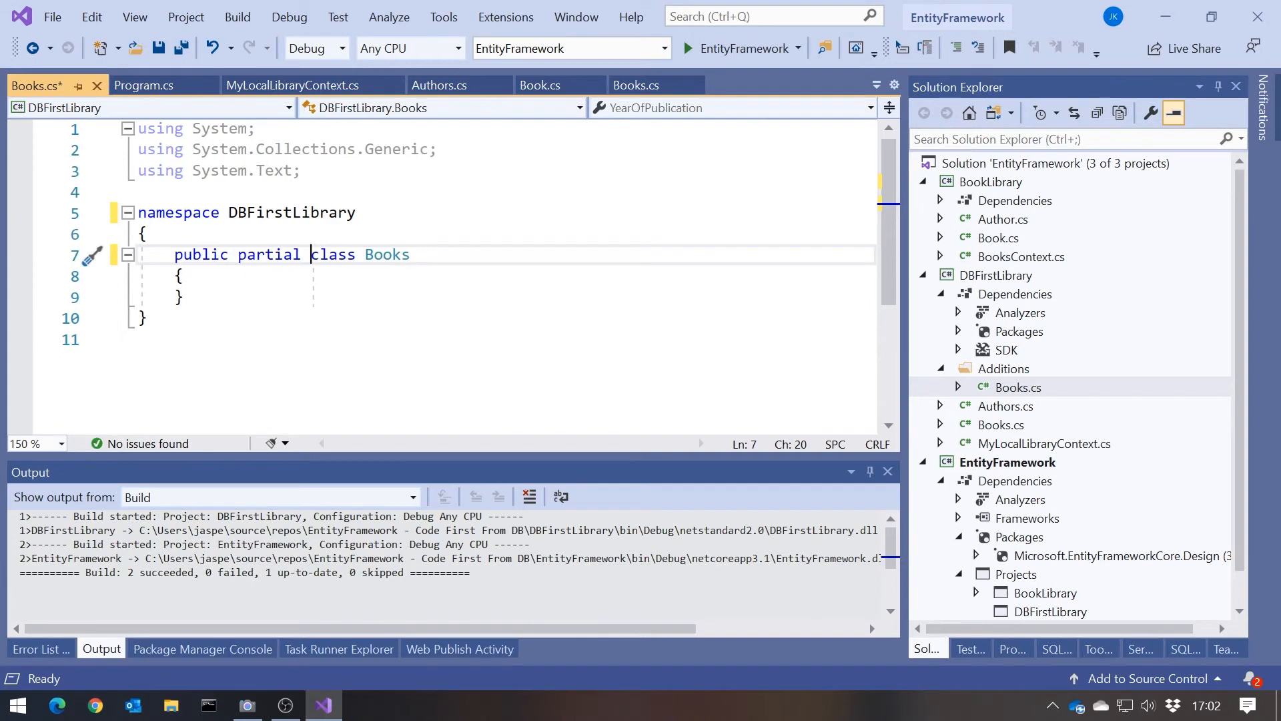
Add a ToString override to the partial Books class via IntelliSense.
key("Enter")
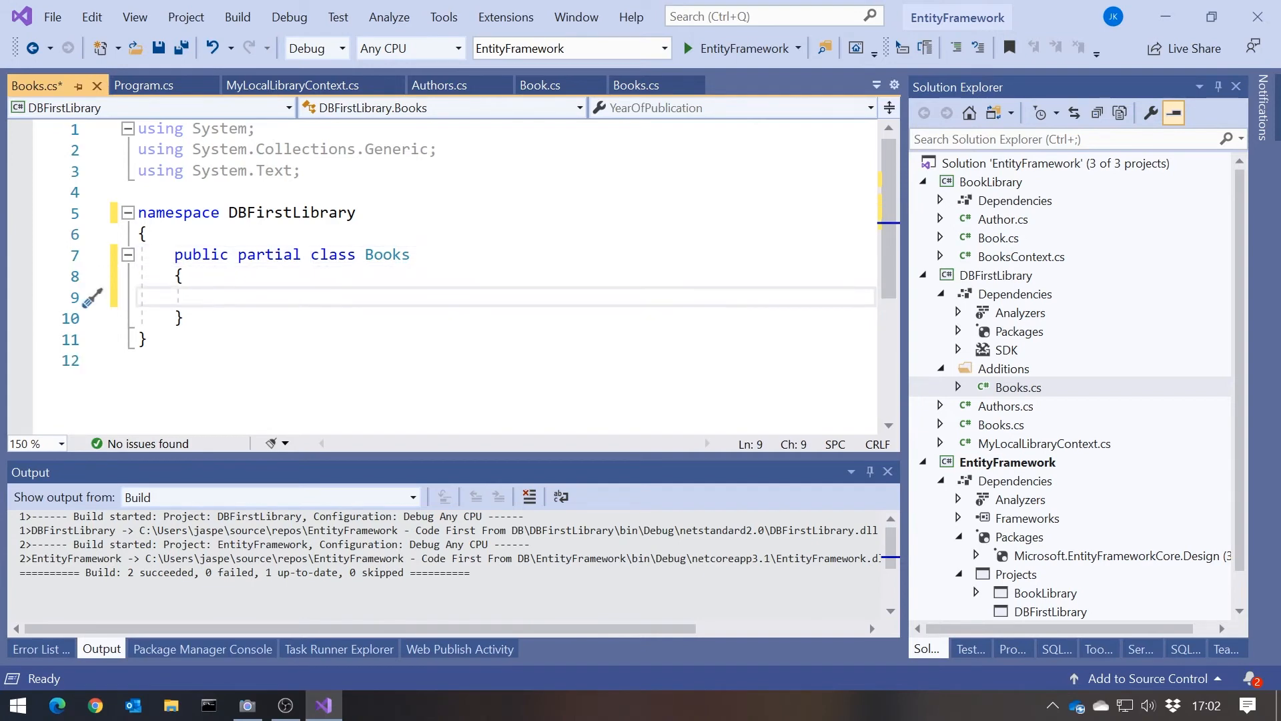
type("override string ToString(")
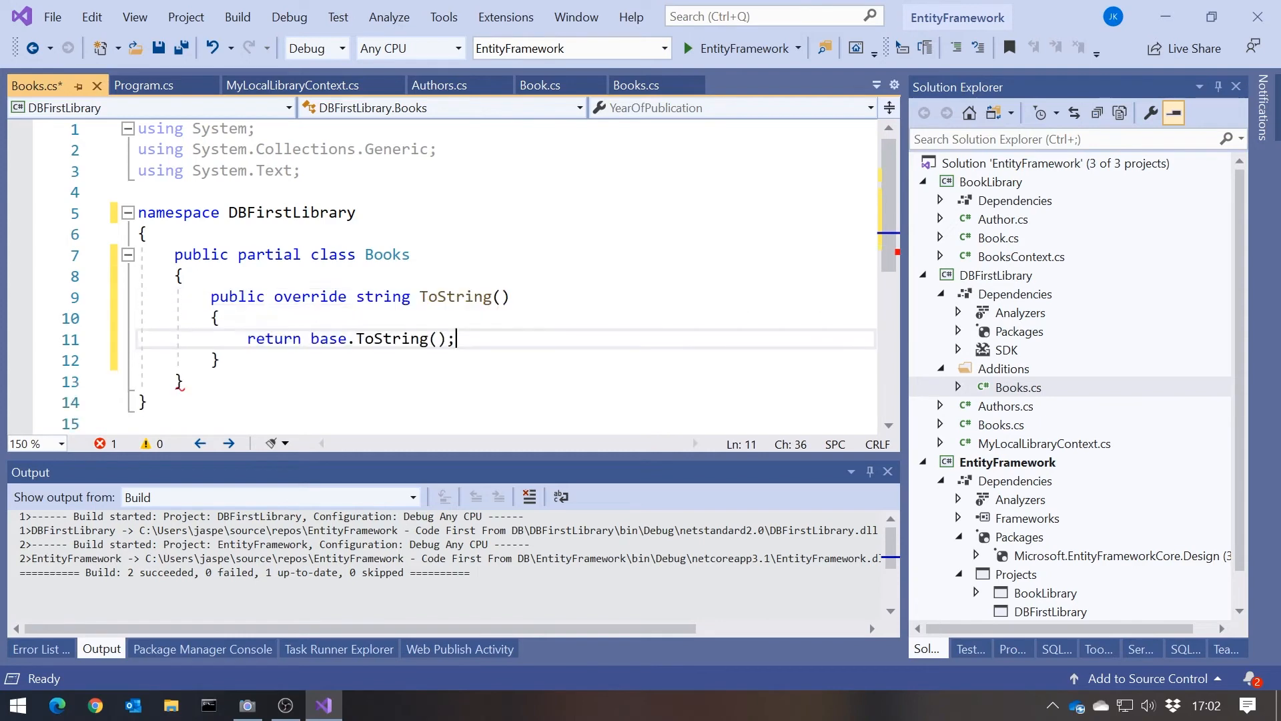
mouse_move(329, 338)
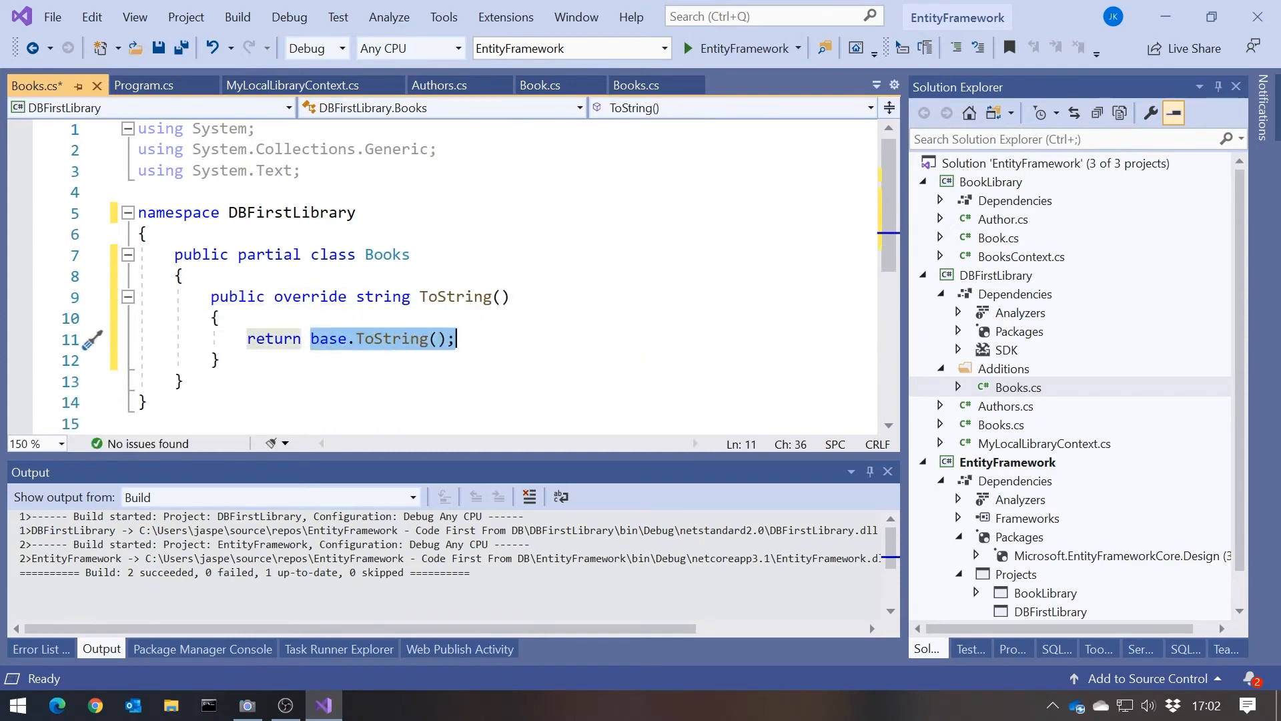
type("this.")
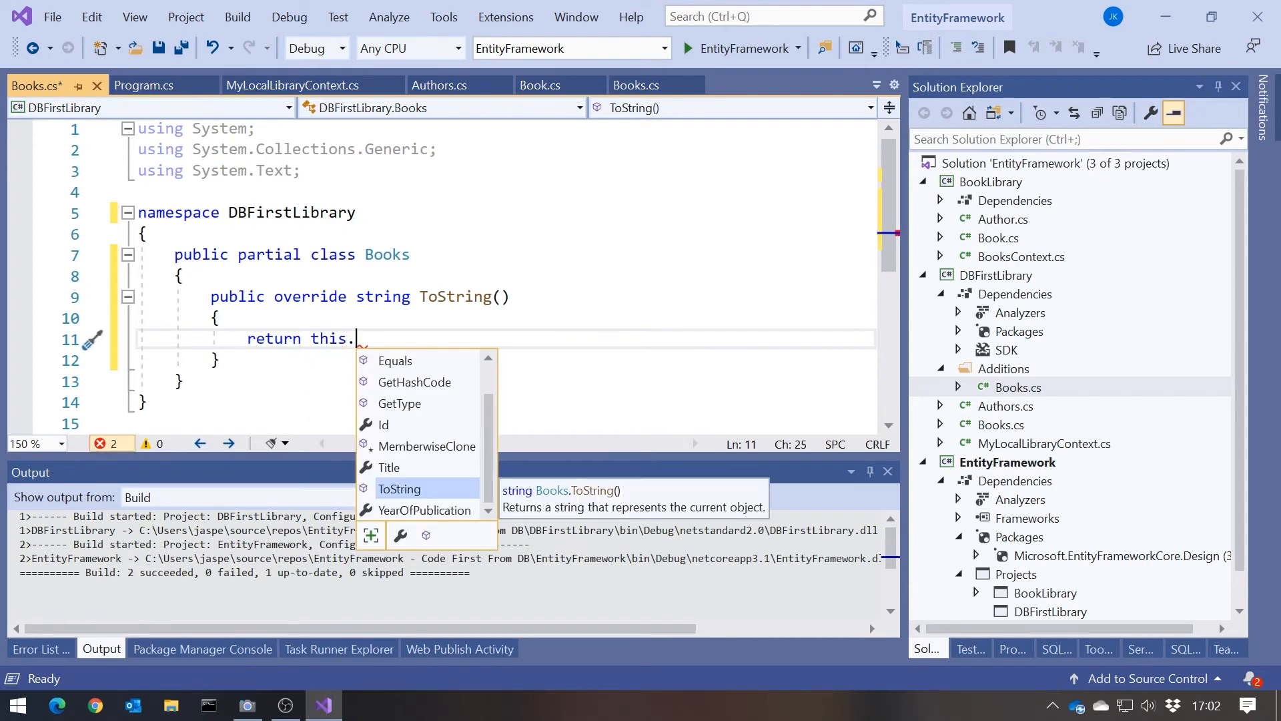
mouse_move(424, 519)
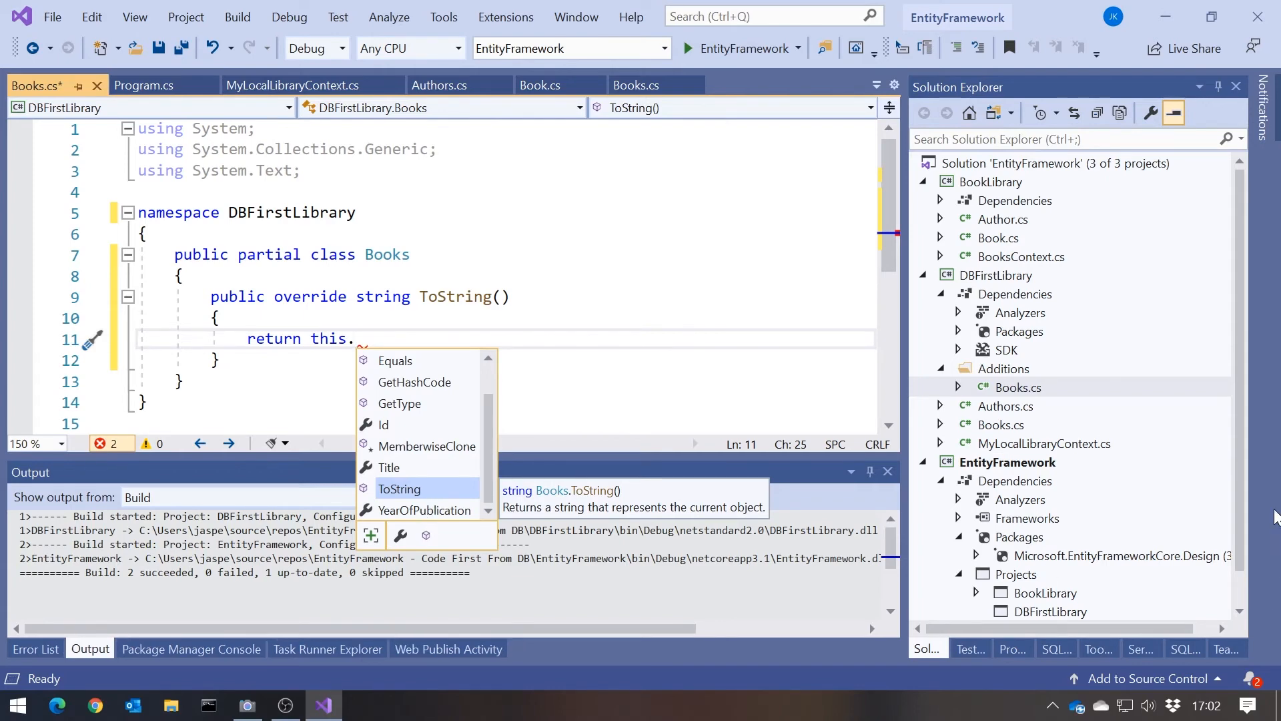
Make ToString return $"{Title} ({YearOfPublication})" after checking the generated property names.
left_click(638, 85)
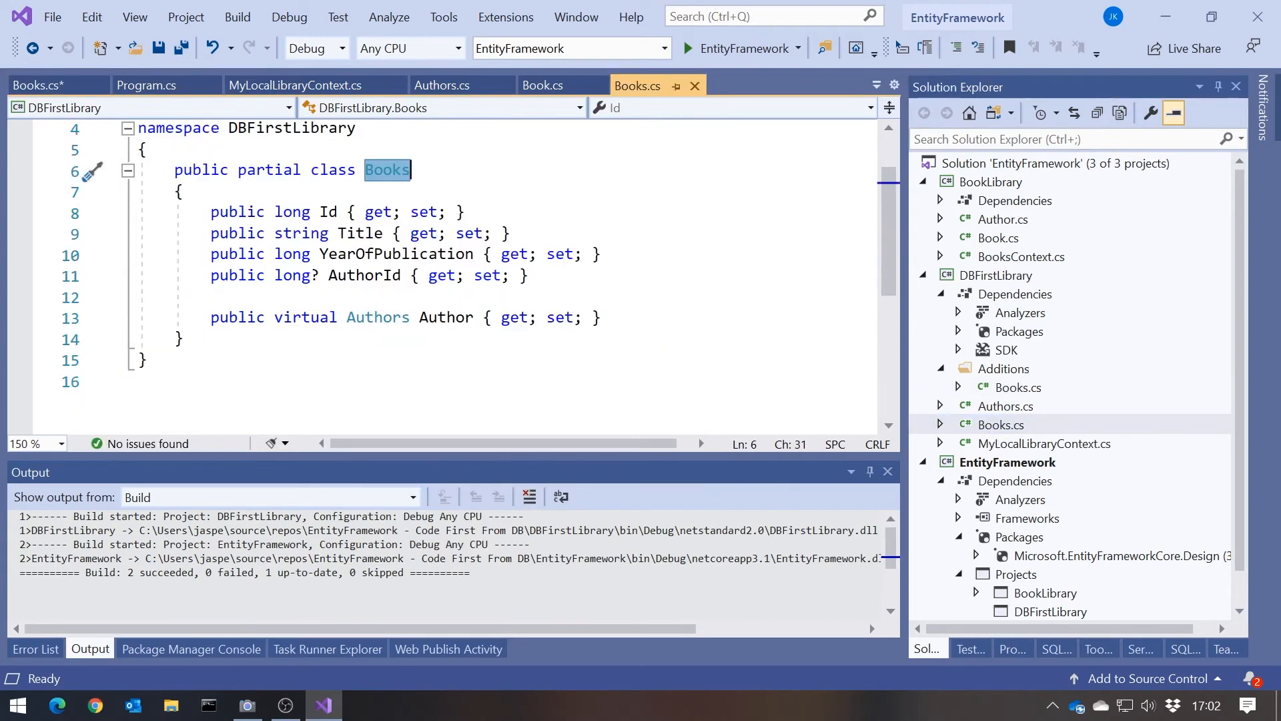
left_click(1017, 387)
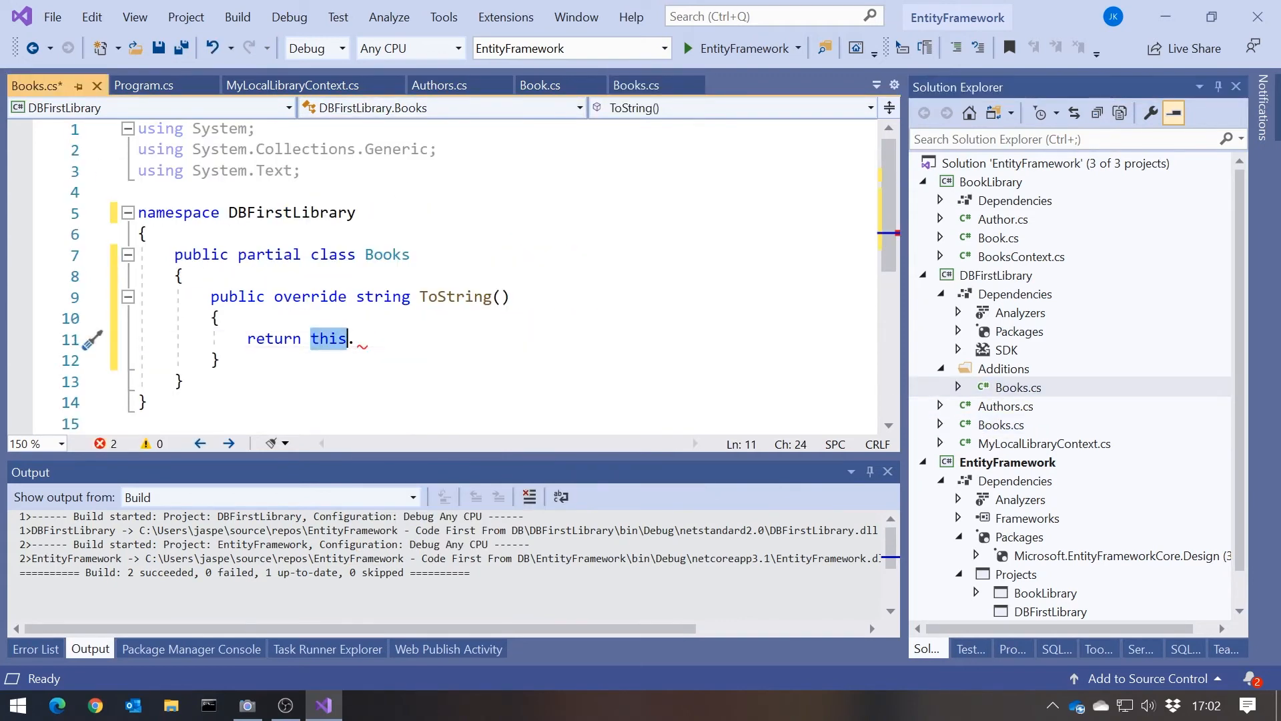
left_click(998, 238)
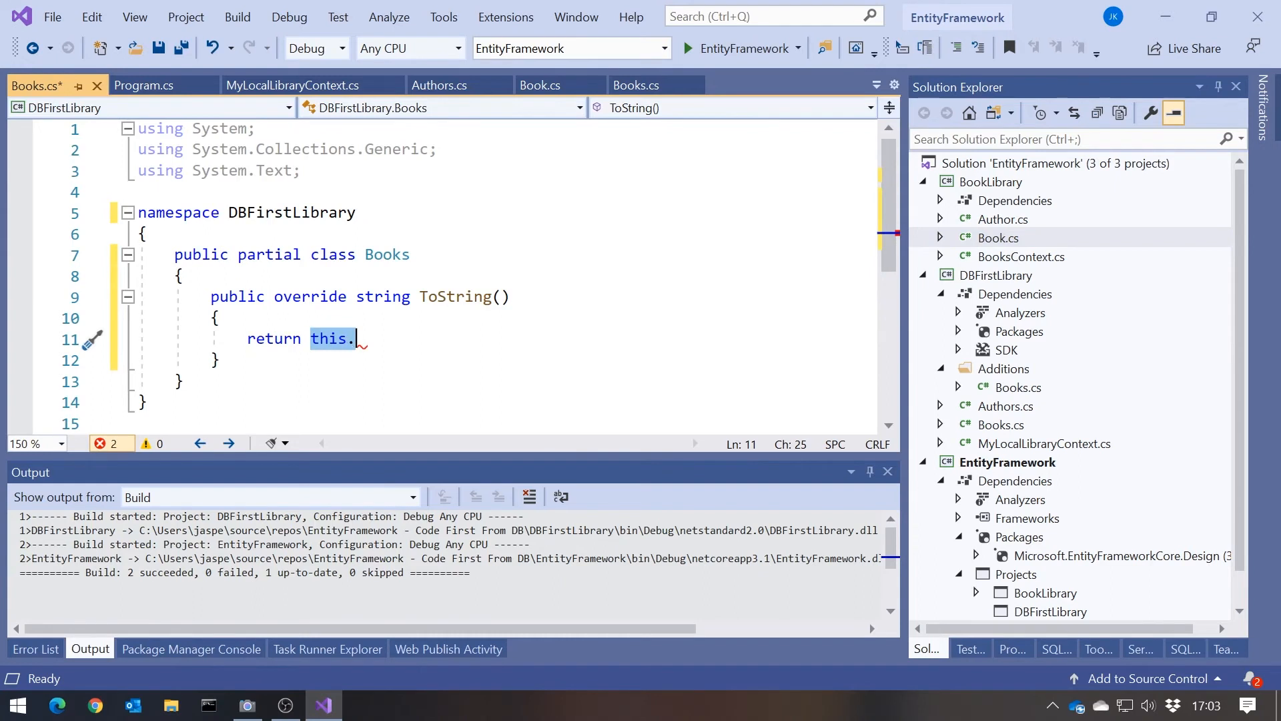
type("$\"{Title} ({YearOfPublication})\";")
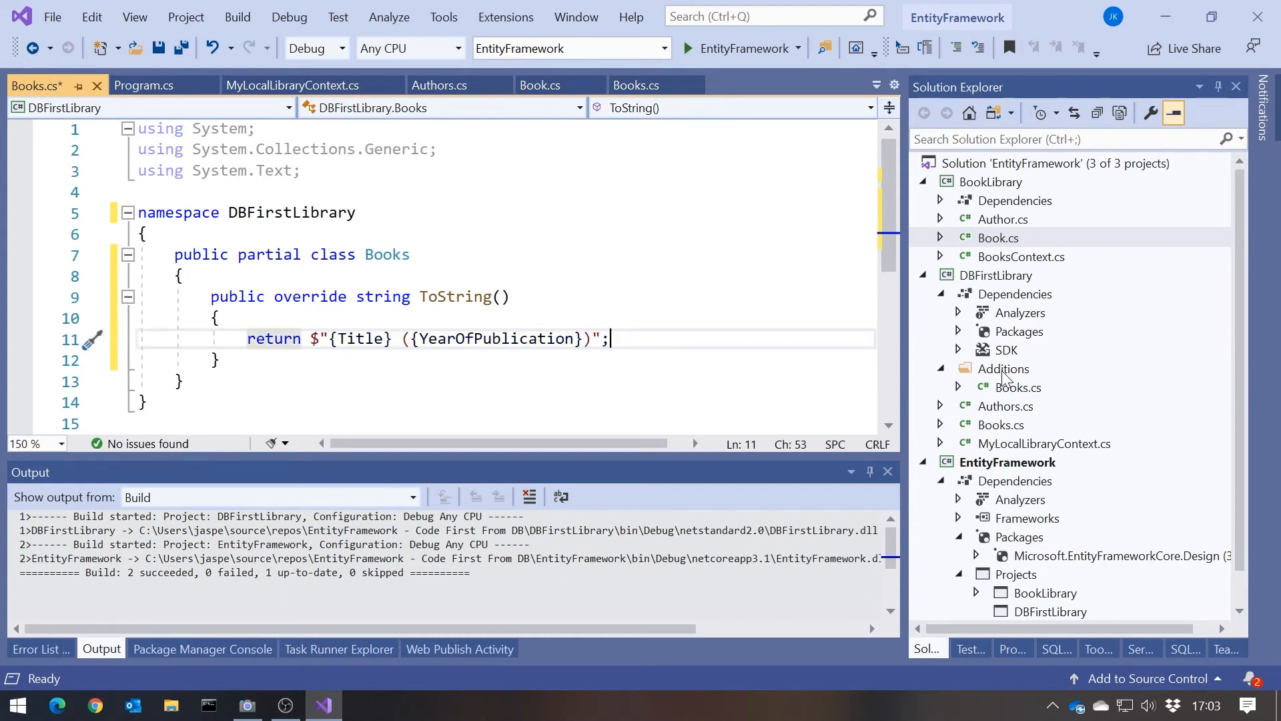
Add a new Authors class to the Additions folder.
right_click(1003, 368)
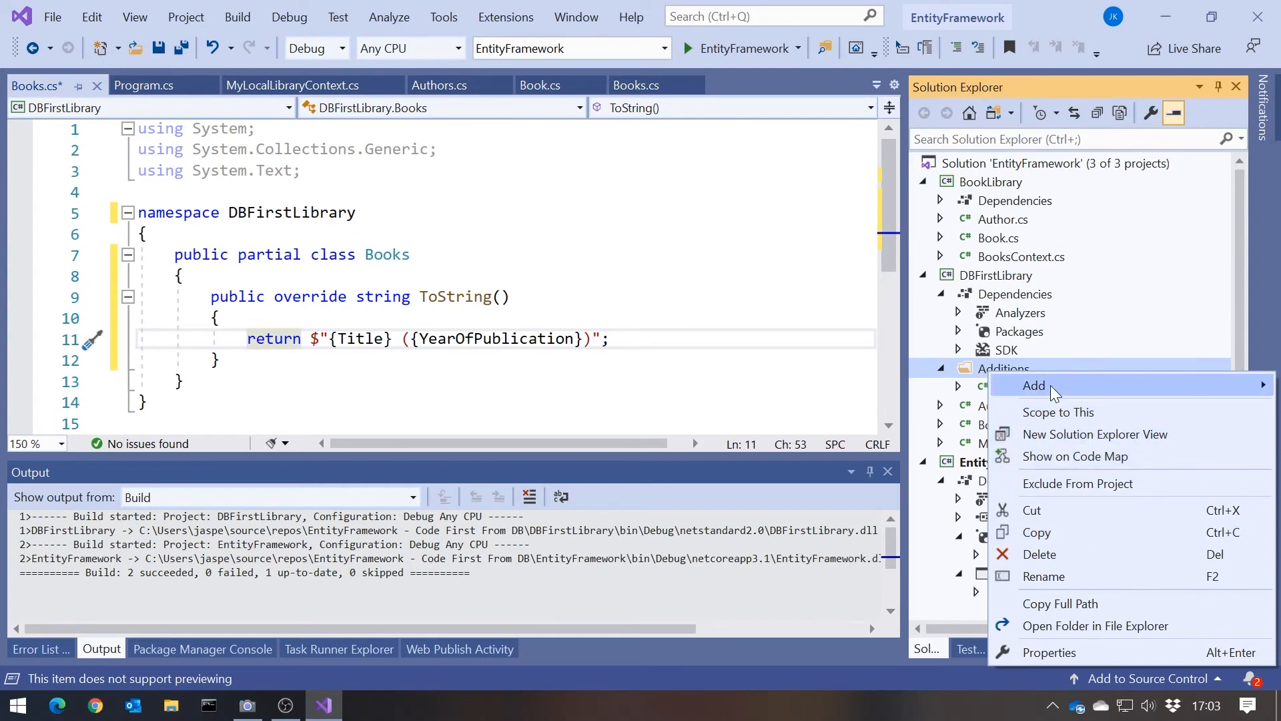
left_click(1033, 386)
type("Authors")
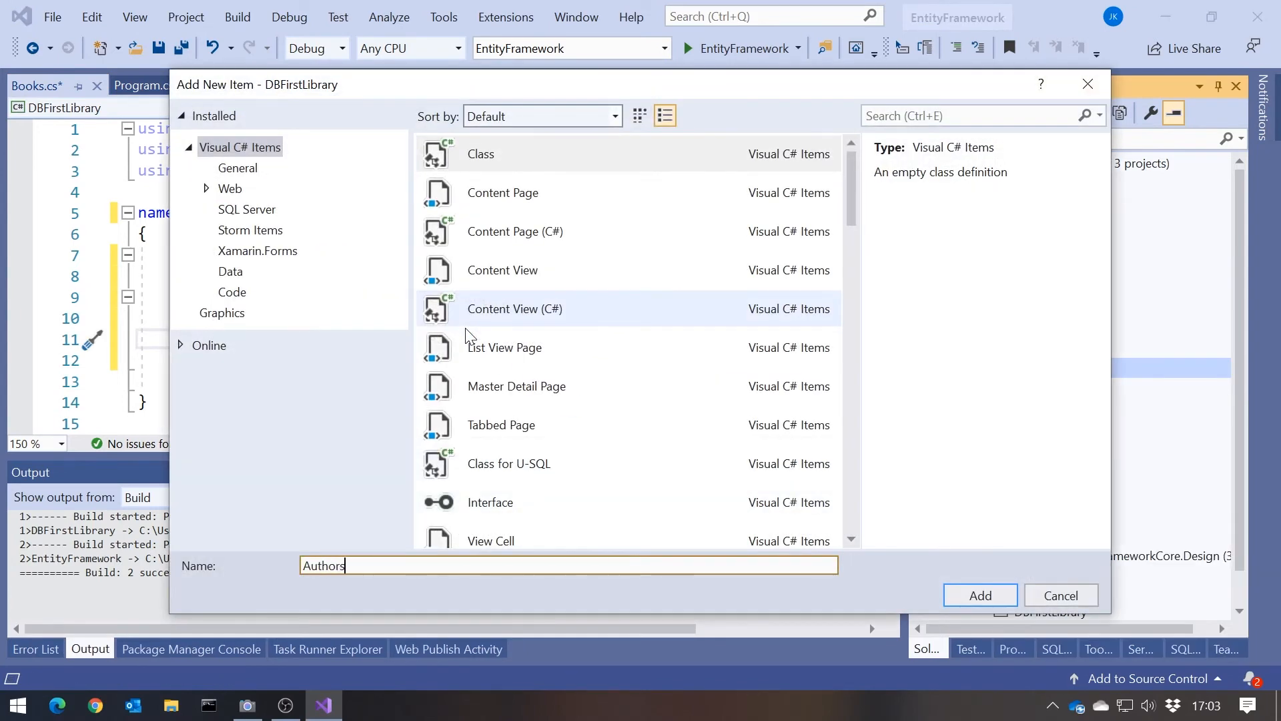
left_click(979, 595)
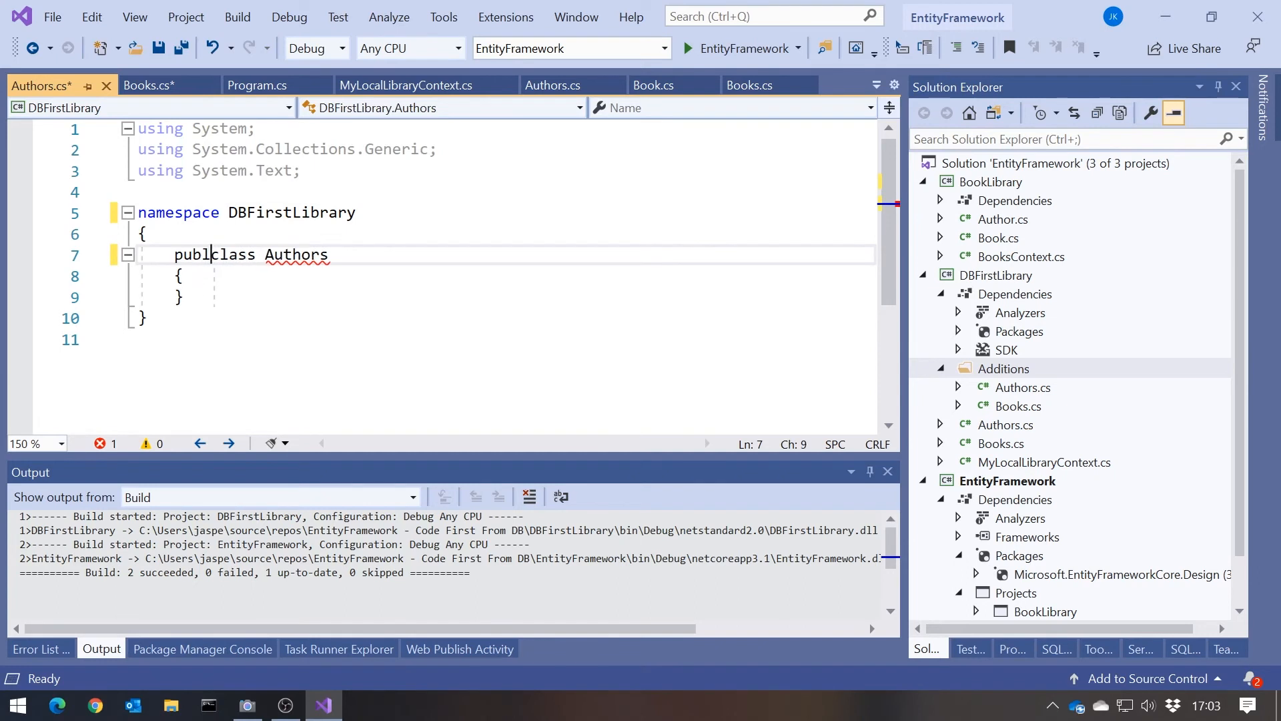
Make Authors a public partial class whose ToString override returns Name.
type("partial")
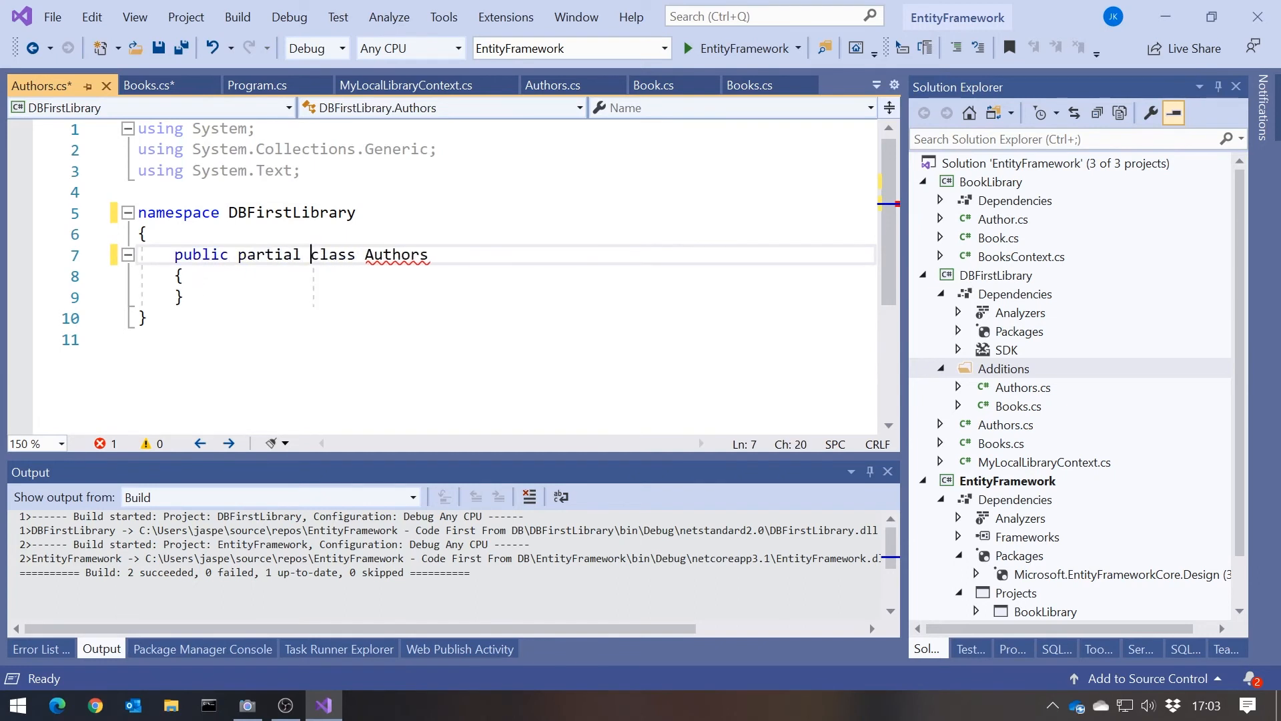
key("Enter")
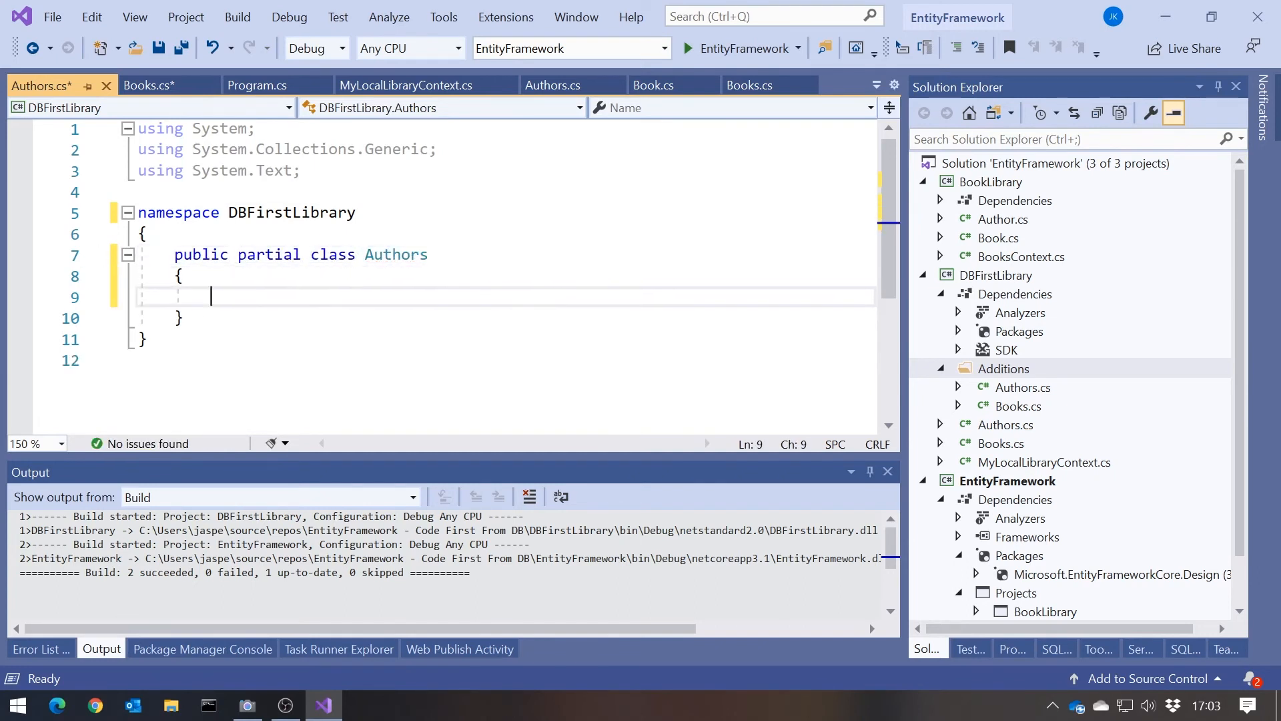
type("override string ToString(")
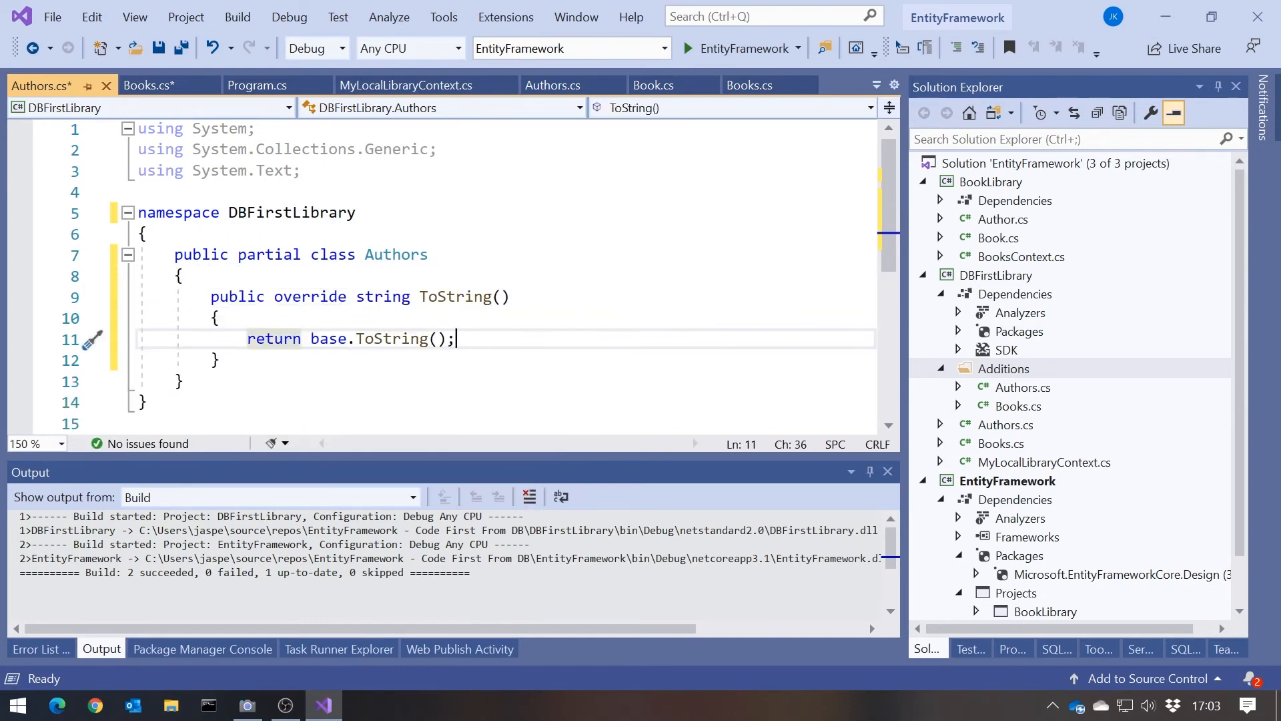
type("Name;")
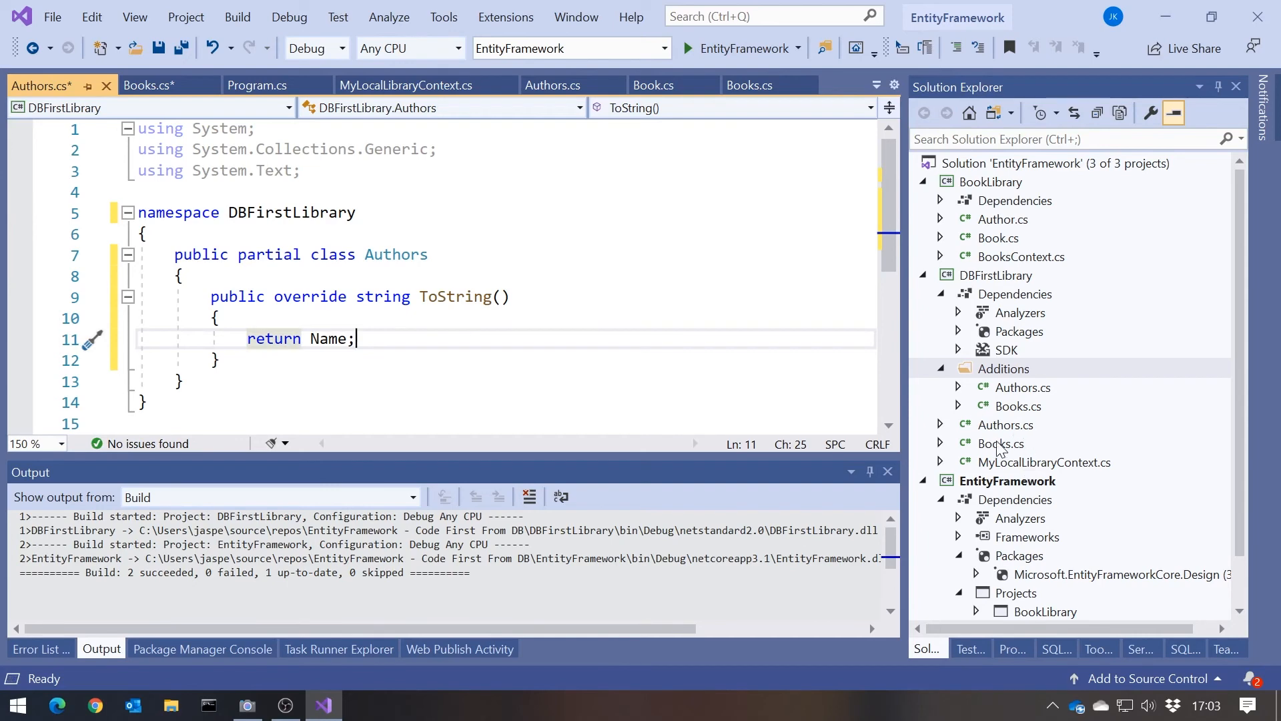
Run the console app to print each recent book with its year and author, then return to Program.cs.
left_click(238, 318)
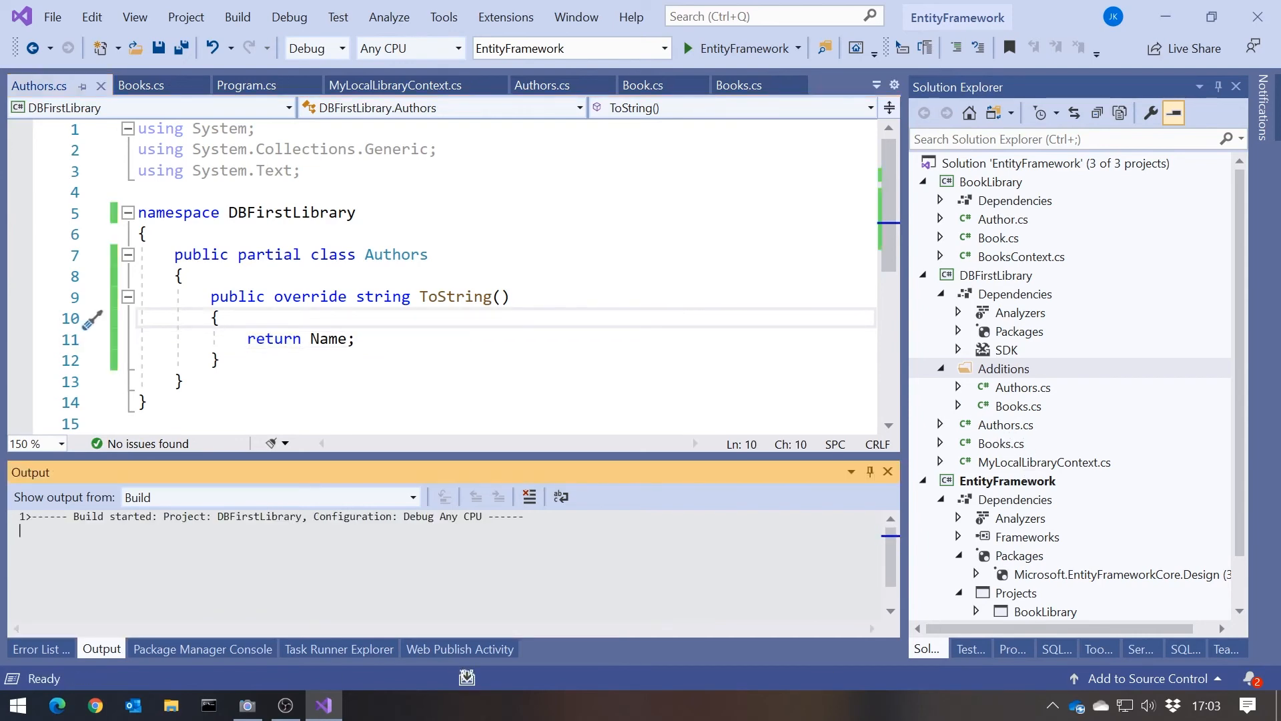
left_click(689, 48)
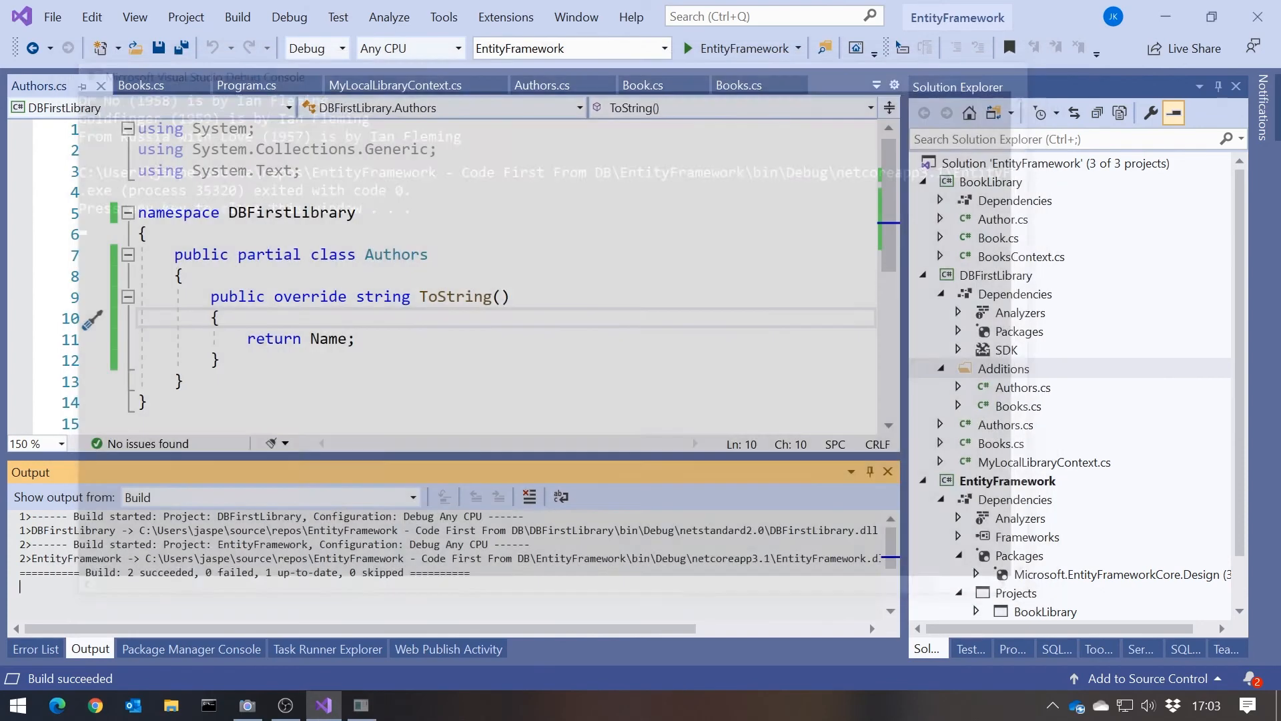
left_click(247, 86)
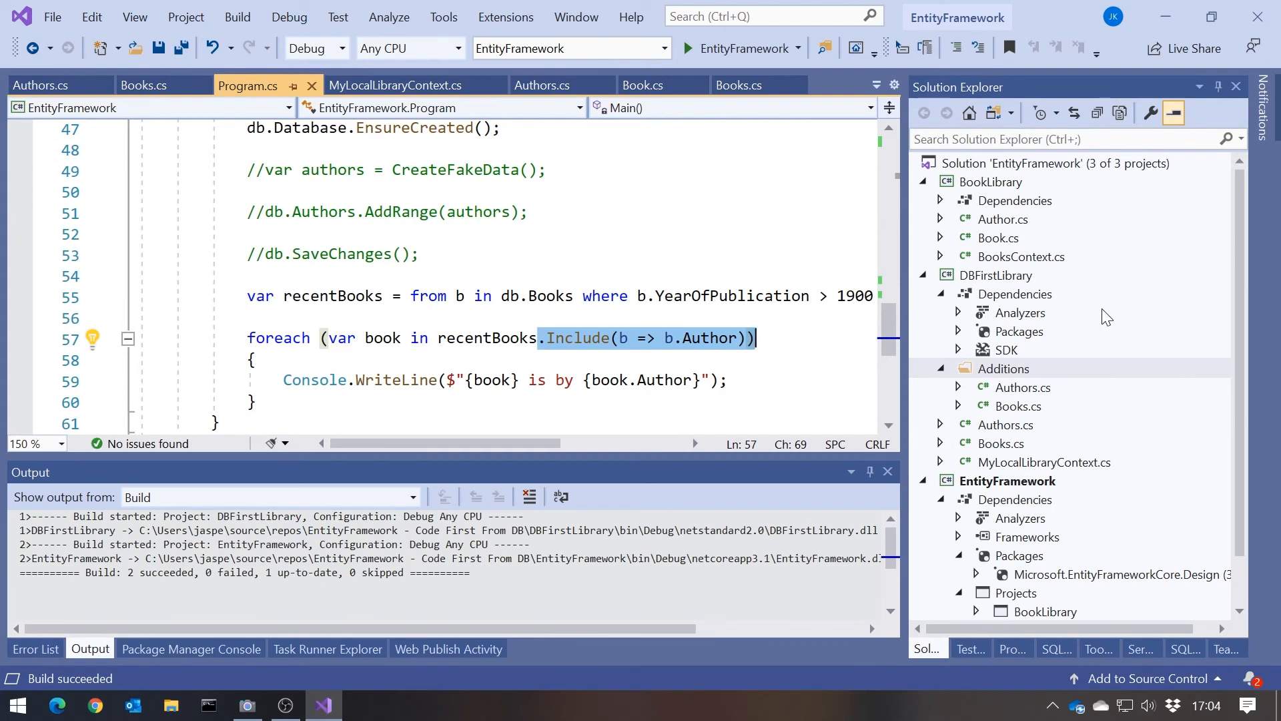
mouse_move(1005, 438)
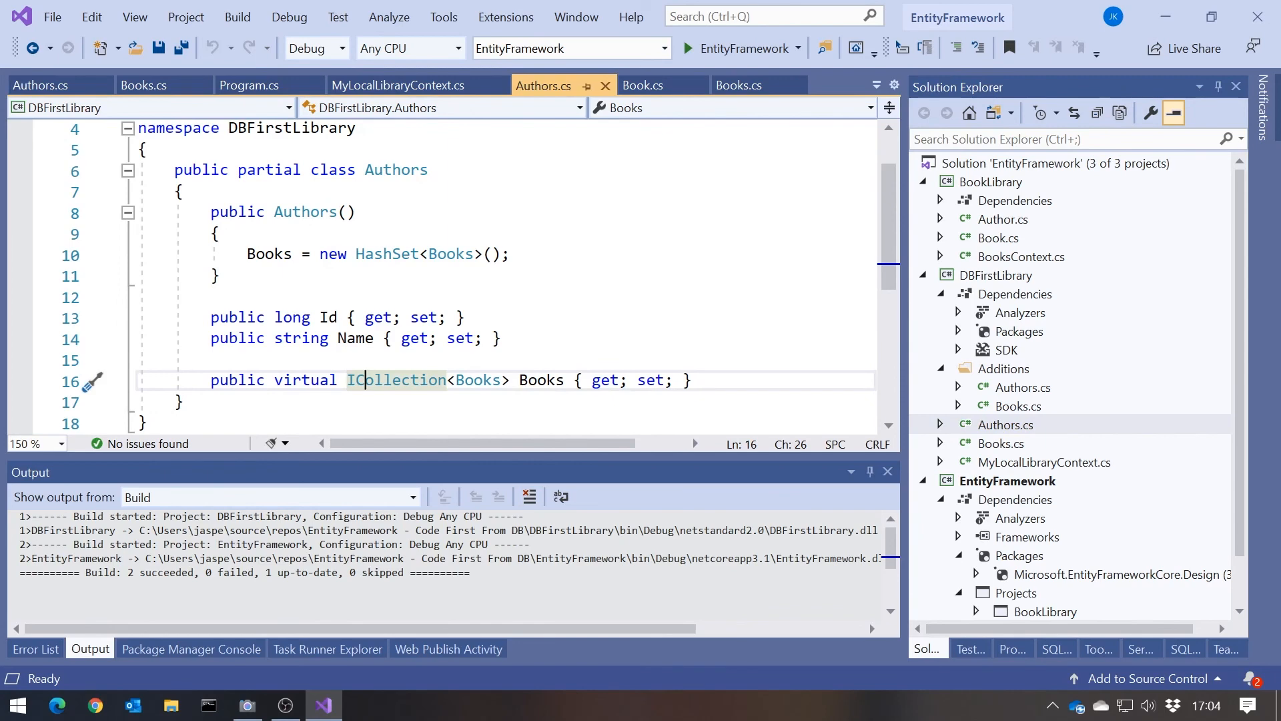
Scroll through the generated Authors class showing its Id, Name and Books properties.
scroll("down", 3)
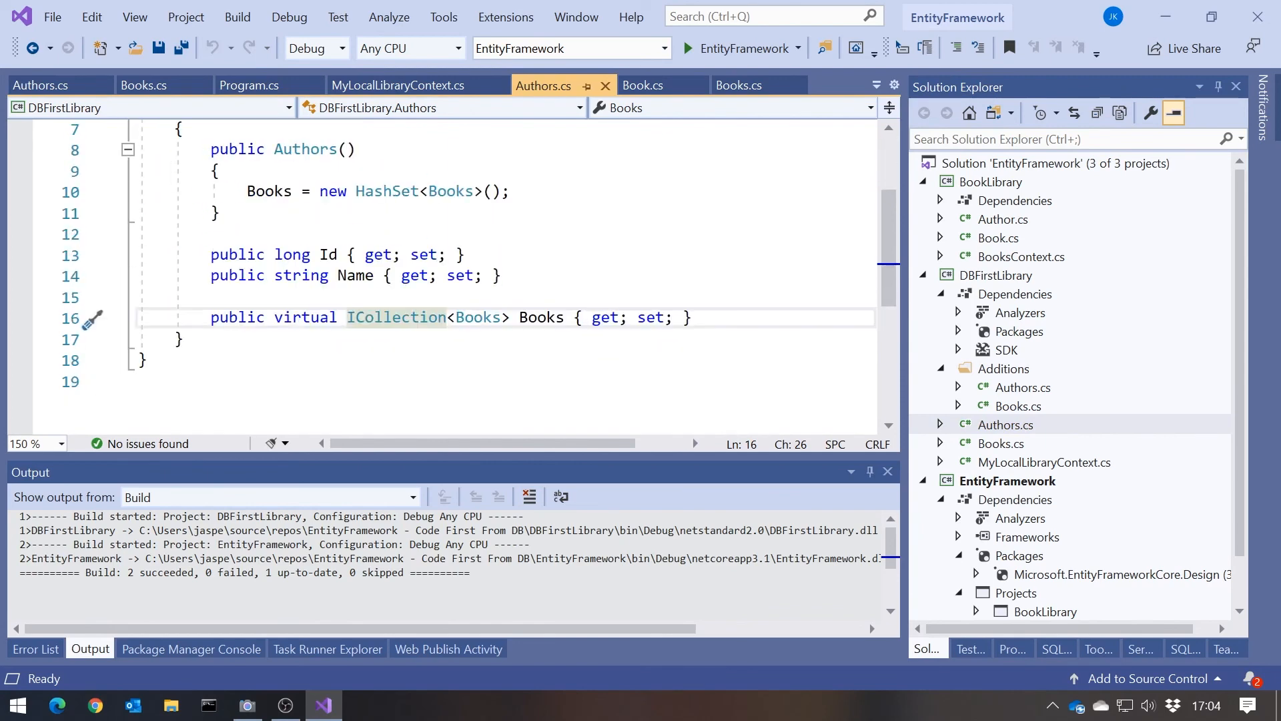